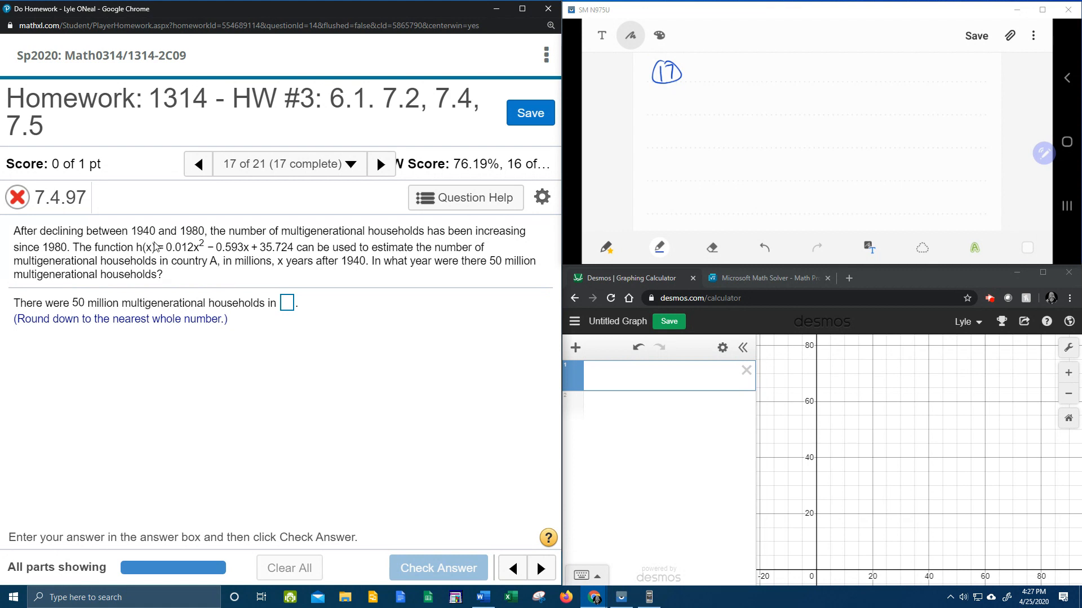
mouse_move(267, 243)
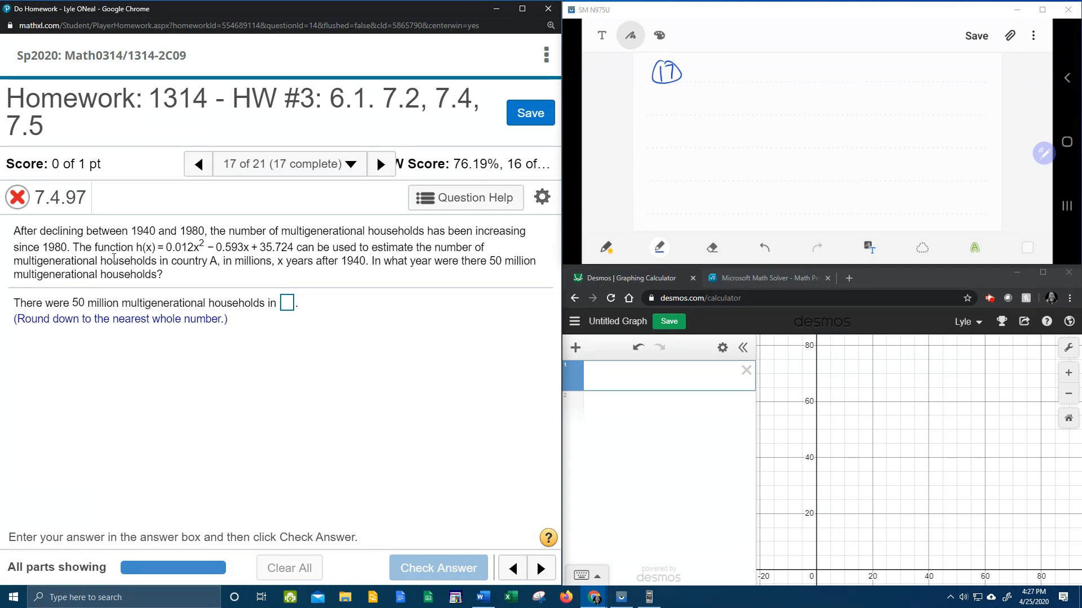
mouse_move(295, 254)
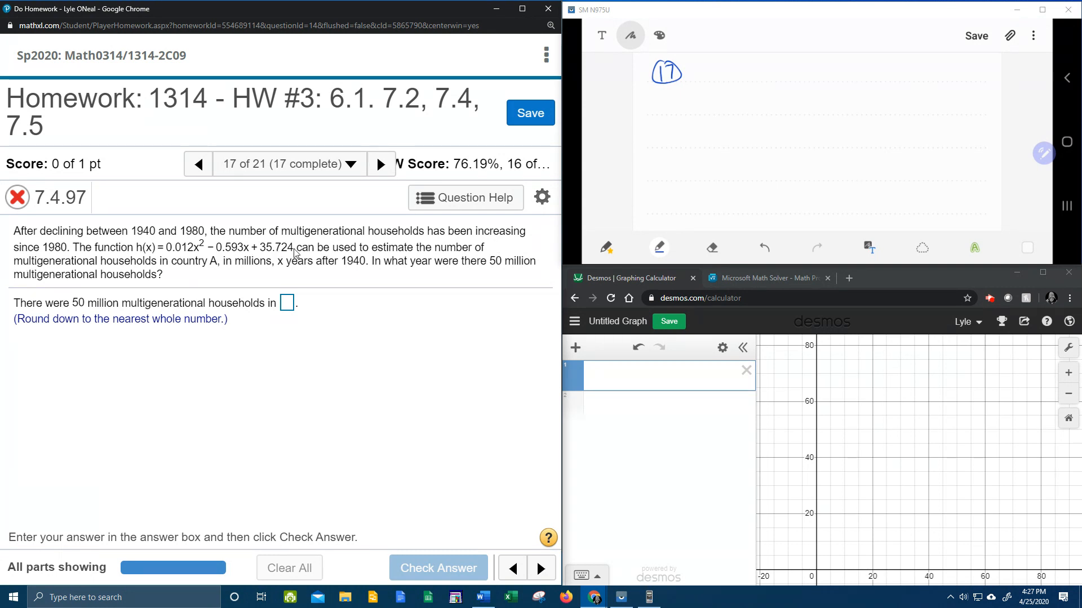
mouse_move(83, 285)
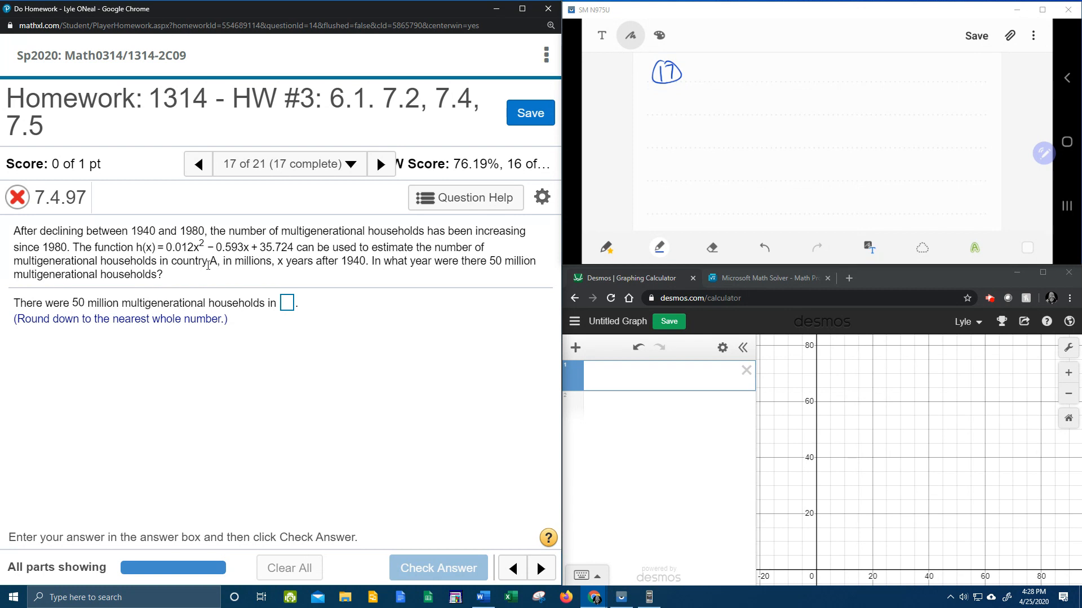
mouse_move(236, 276)
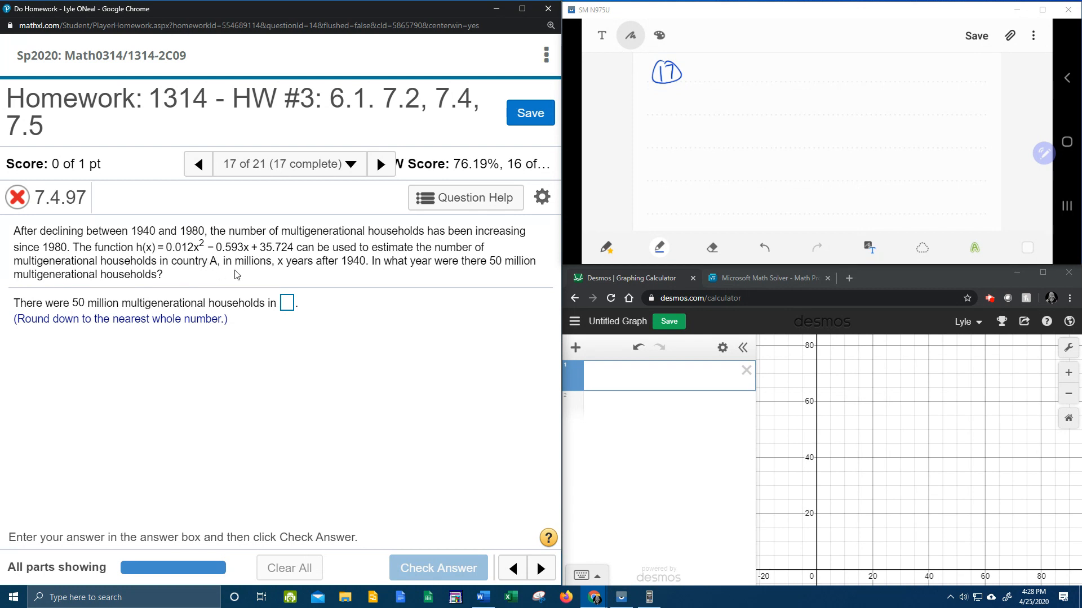
mouse_move(141, 249)
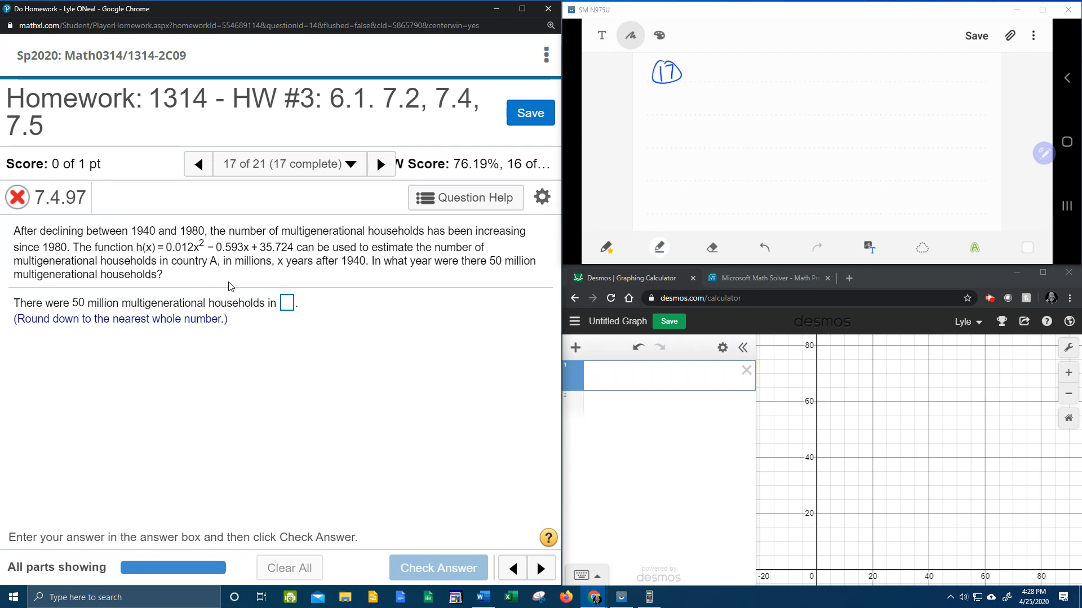
mouse_move(286, 276)
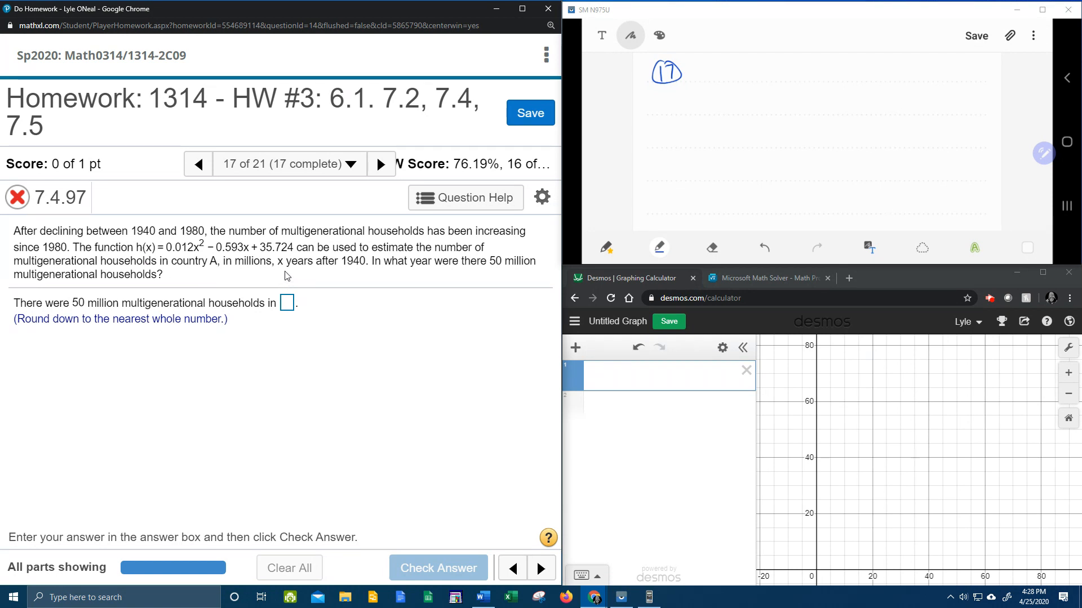
mouse_move(301, 274)
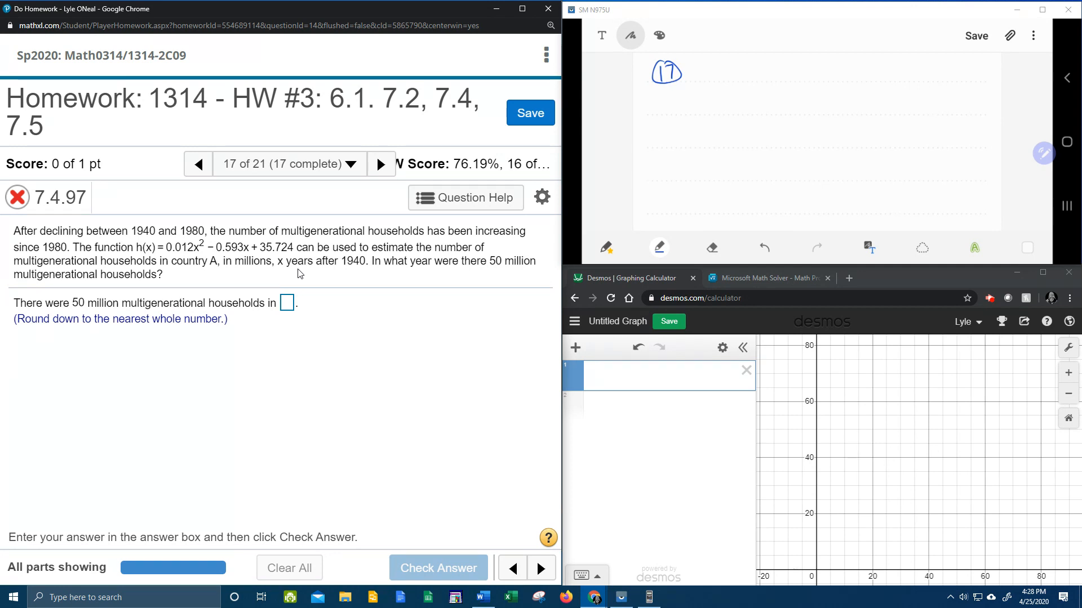
mouse_move(355, 277)
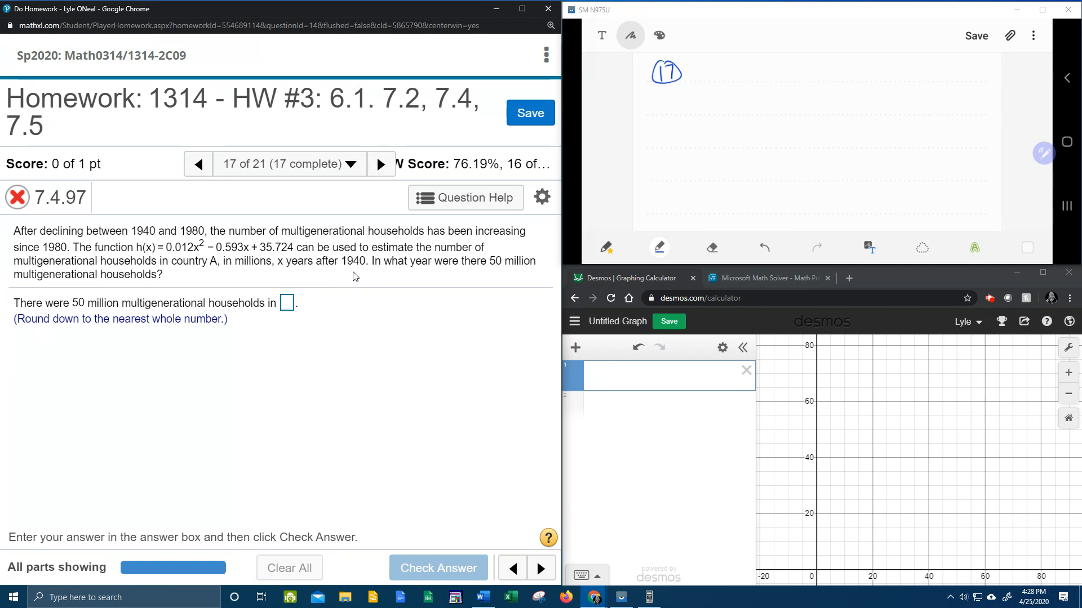
mouse_move(304, 277)
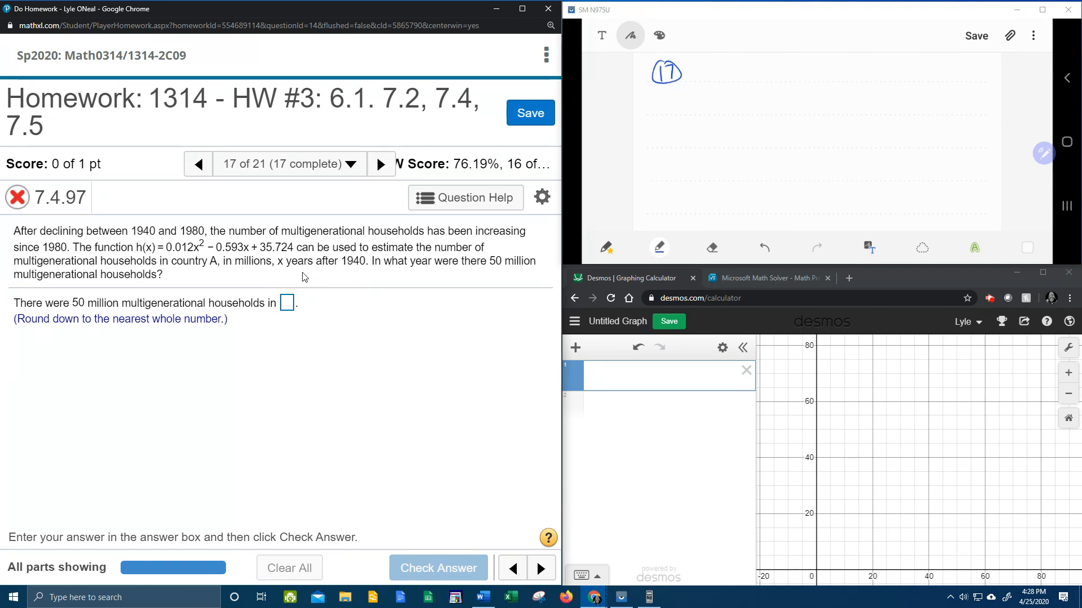
mouse_move(147, 250)
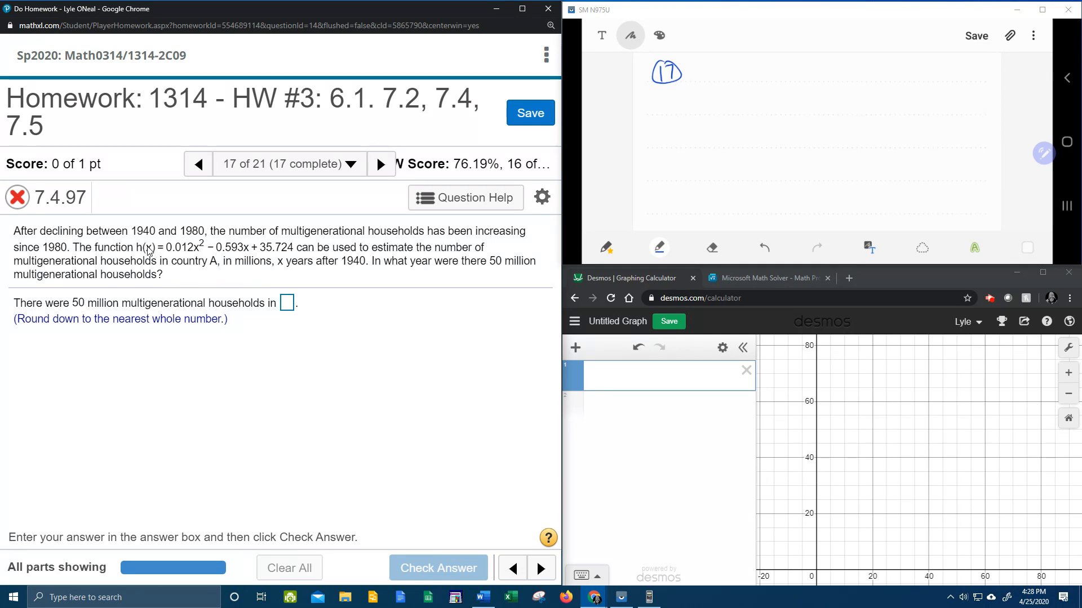
mouse_move(389, 276)
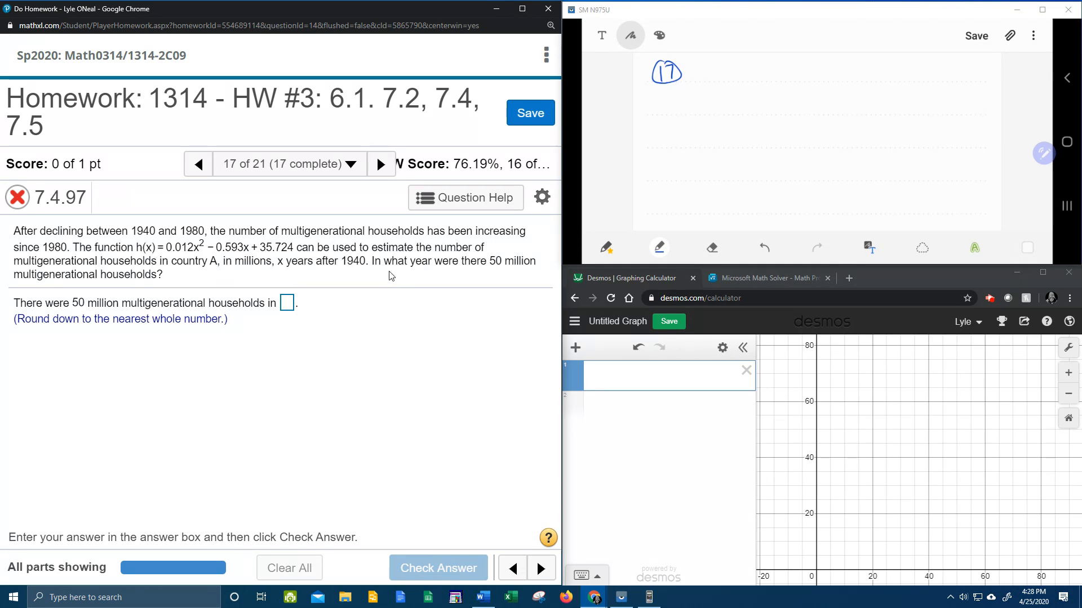
mouse_move(418, 271)
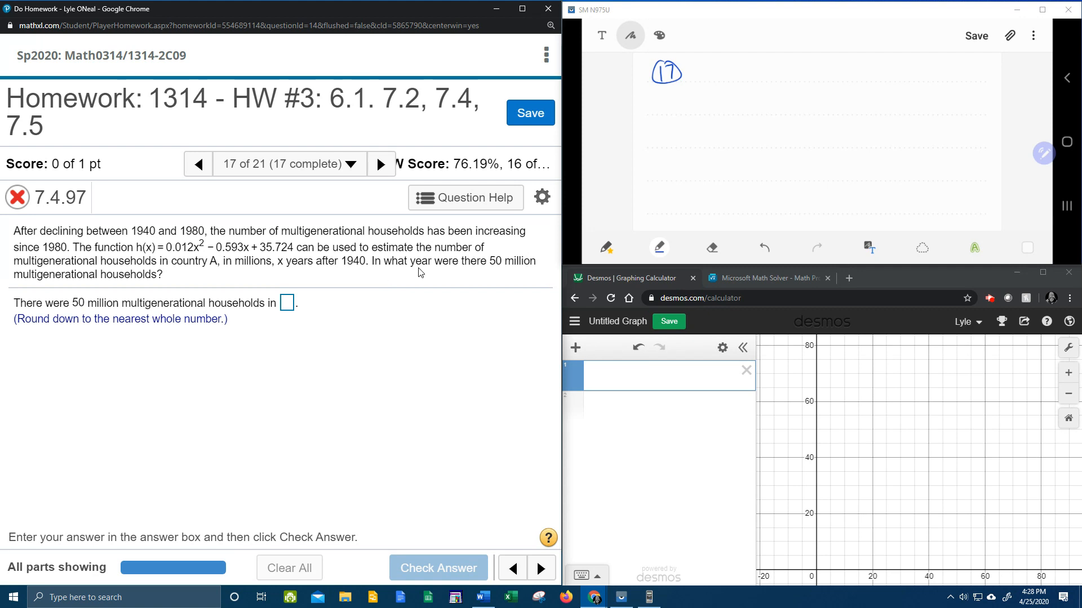
mouse_move(380, 277)
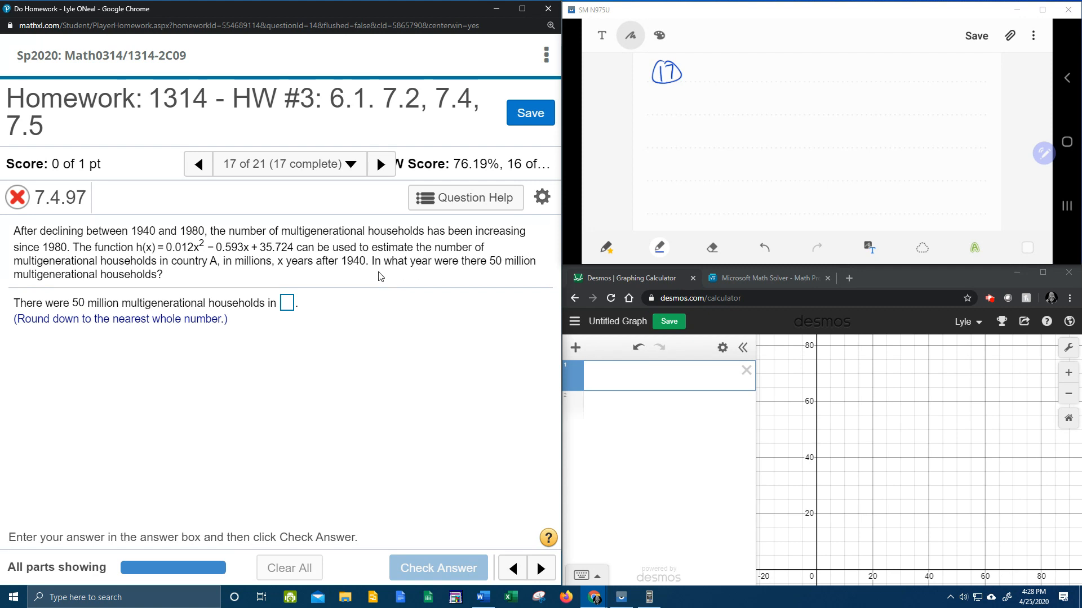
mouse_move(426, 277)
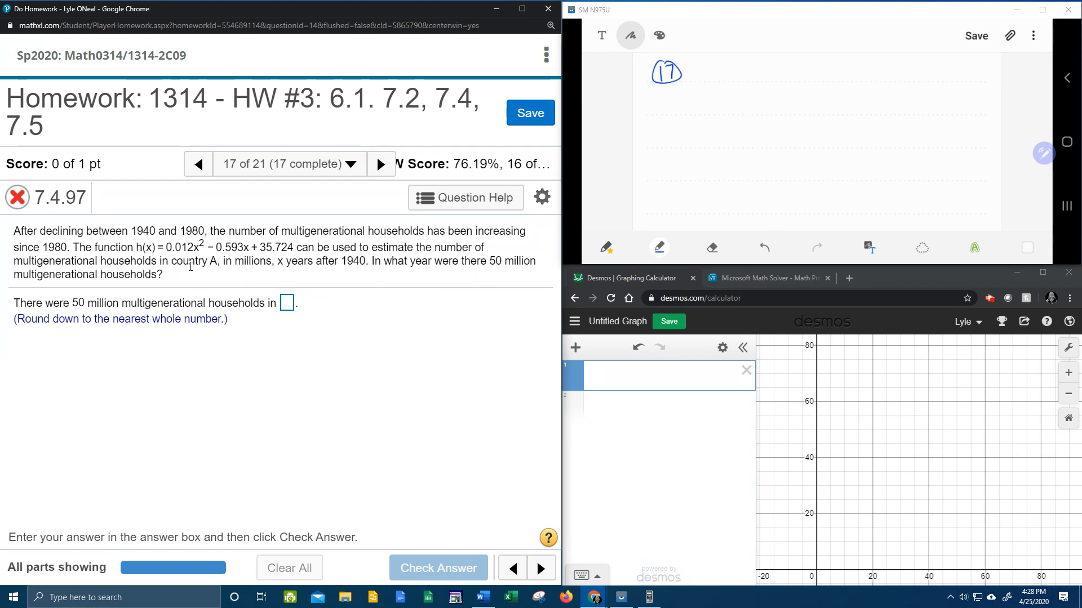
mouse_move(145, 250)
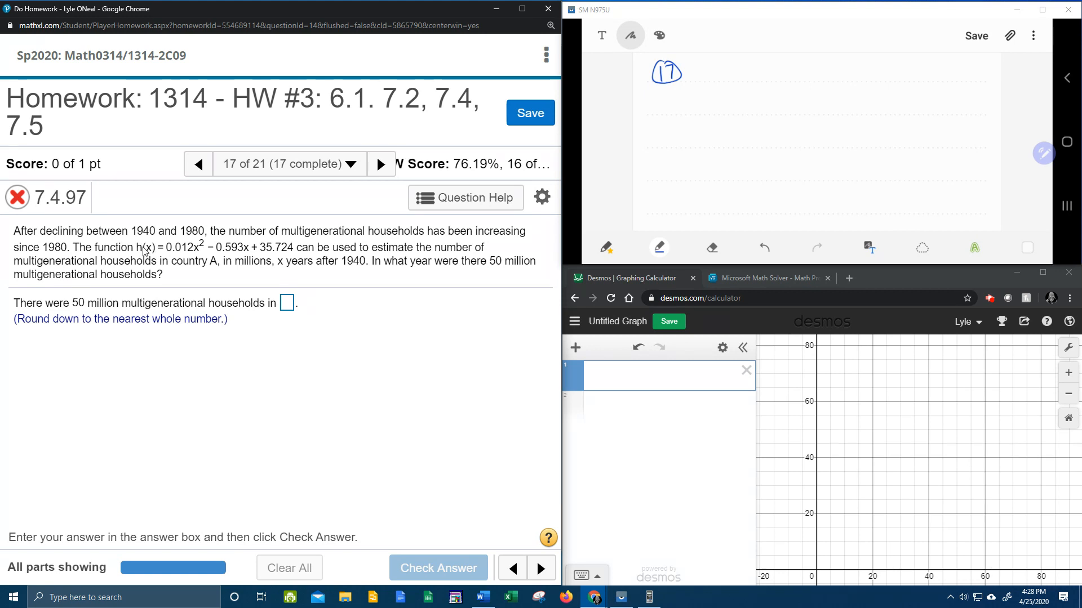
mouse_move(629, 190)
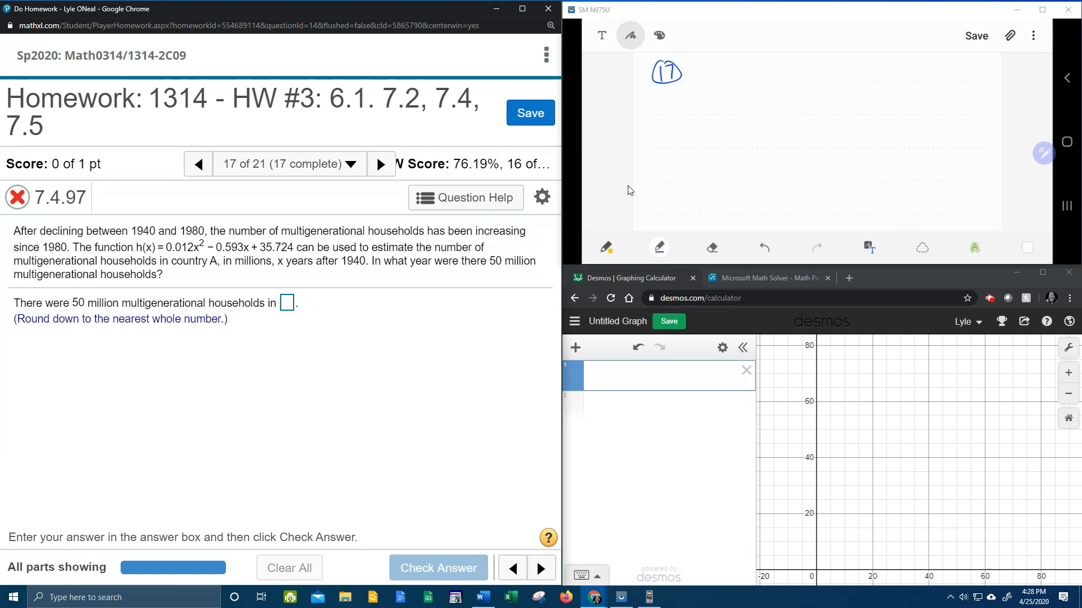
mouse_move(1018, 74)
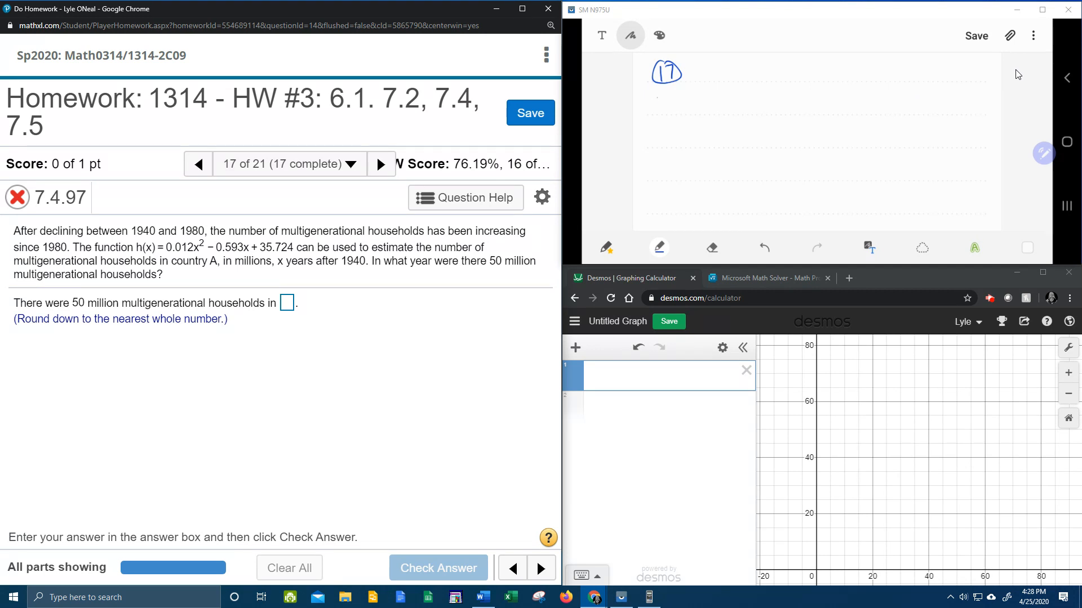
Handwrite 50 = 0.012x² − 0.593x + 35.724 and rewrite it as 0 = 0.012x² − 0.593x − 14.276
drag(651, 104, 697, 104)
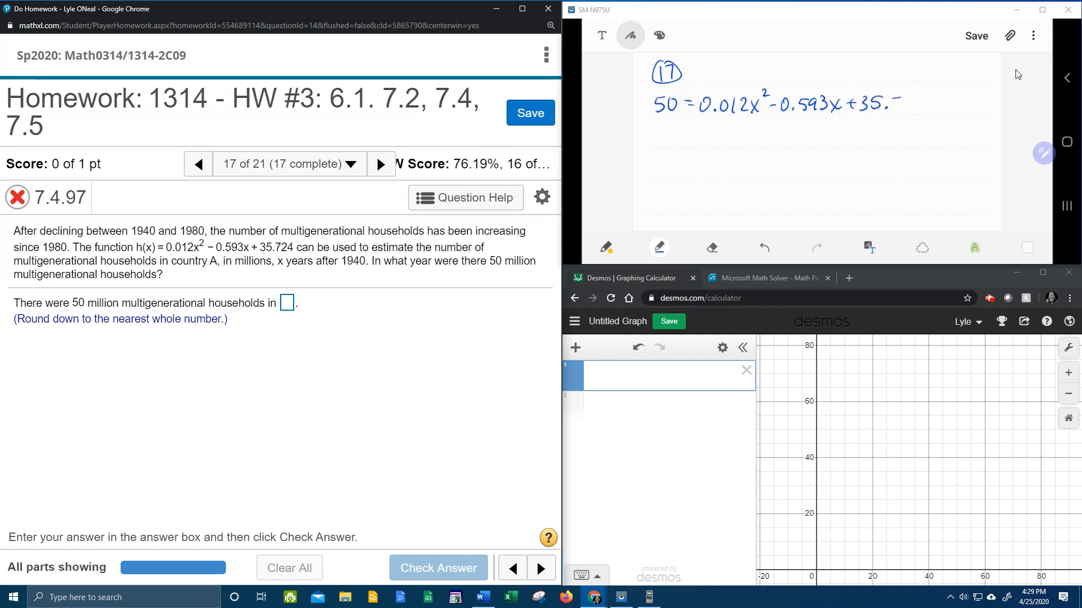
text(724)
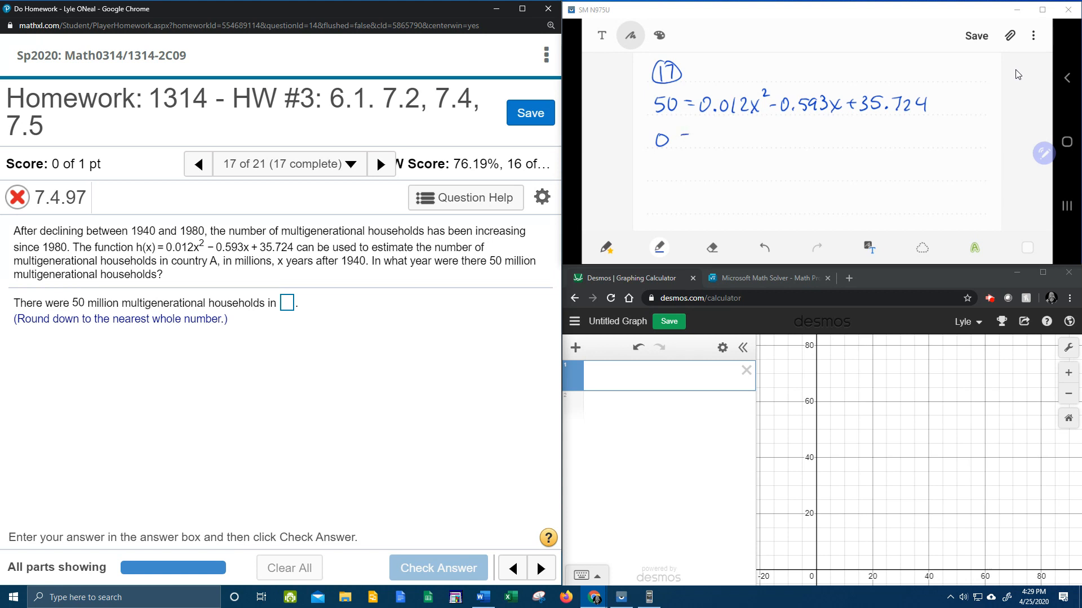
drag(668, 90, 773, 71)
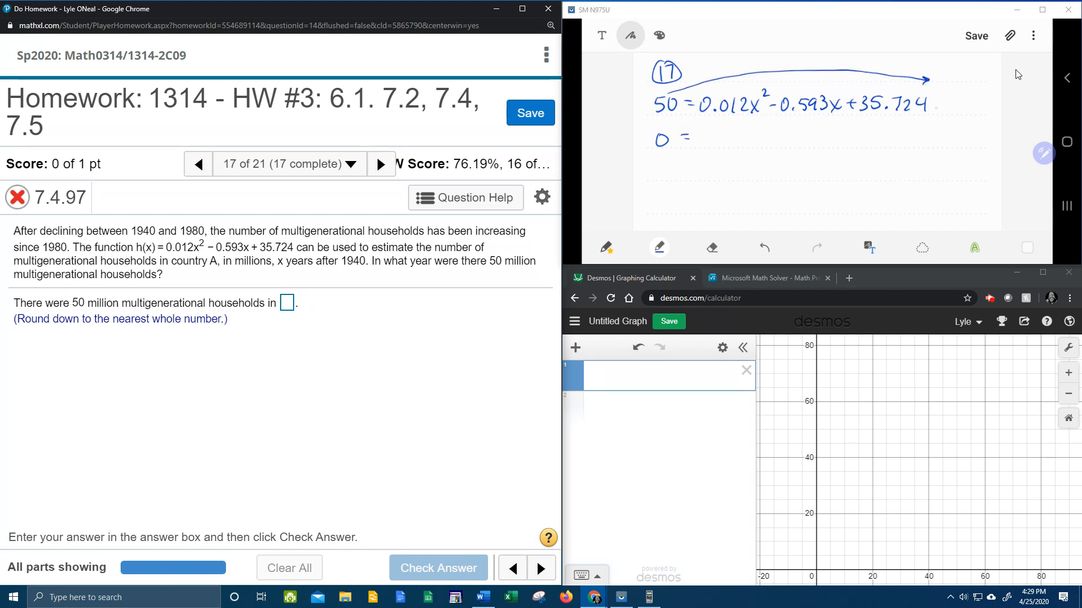
text(-50)
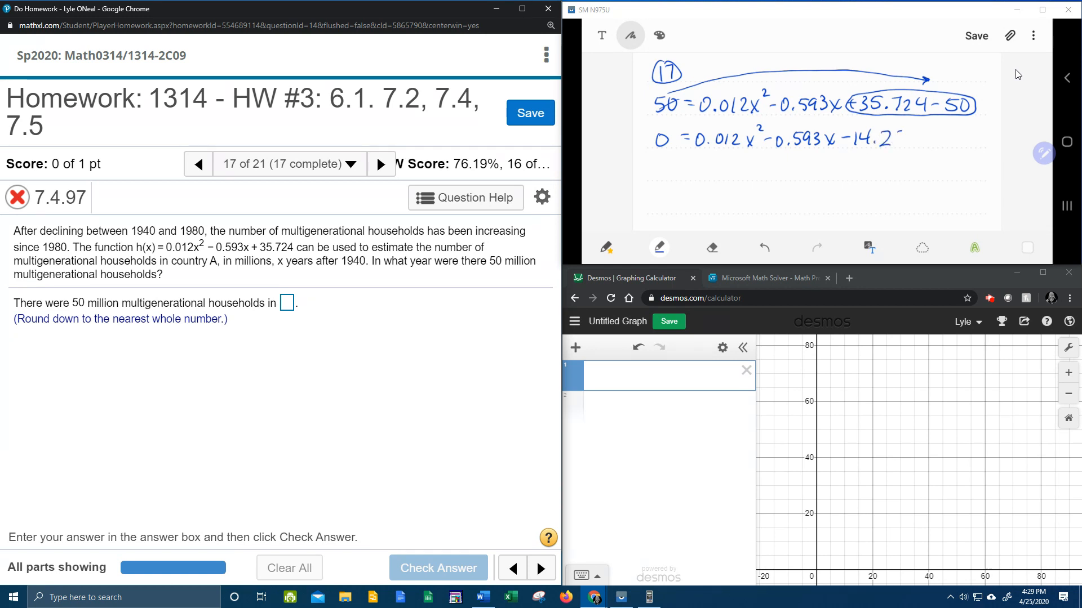
text(78)
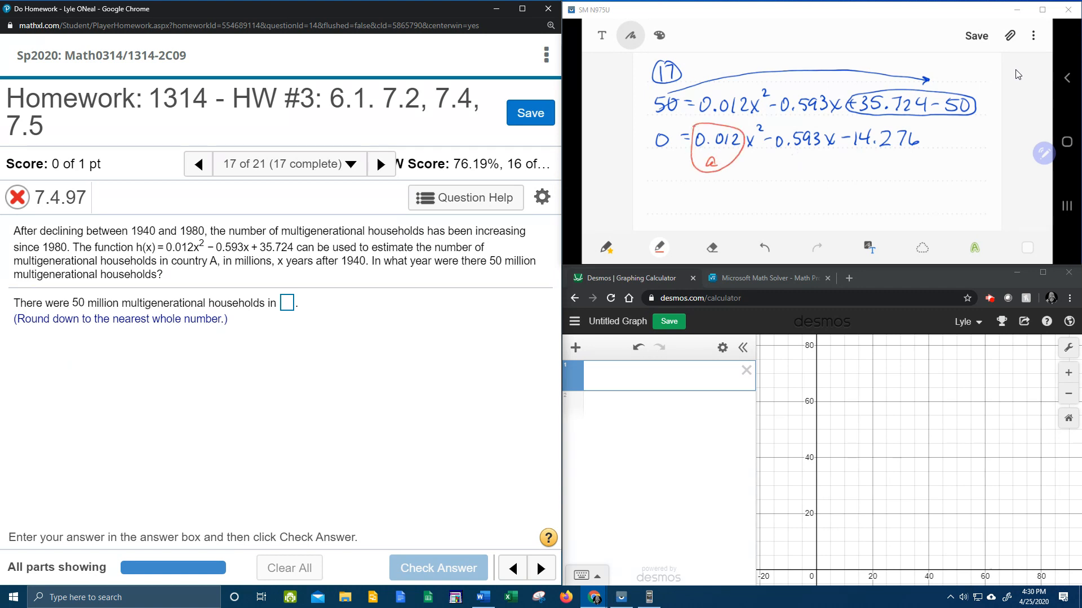
Circle and label a = 0.012, b = −0.593, c = −14.276, then start writing x = −b
drag(780, 138, 828, 165)
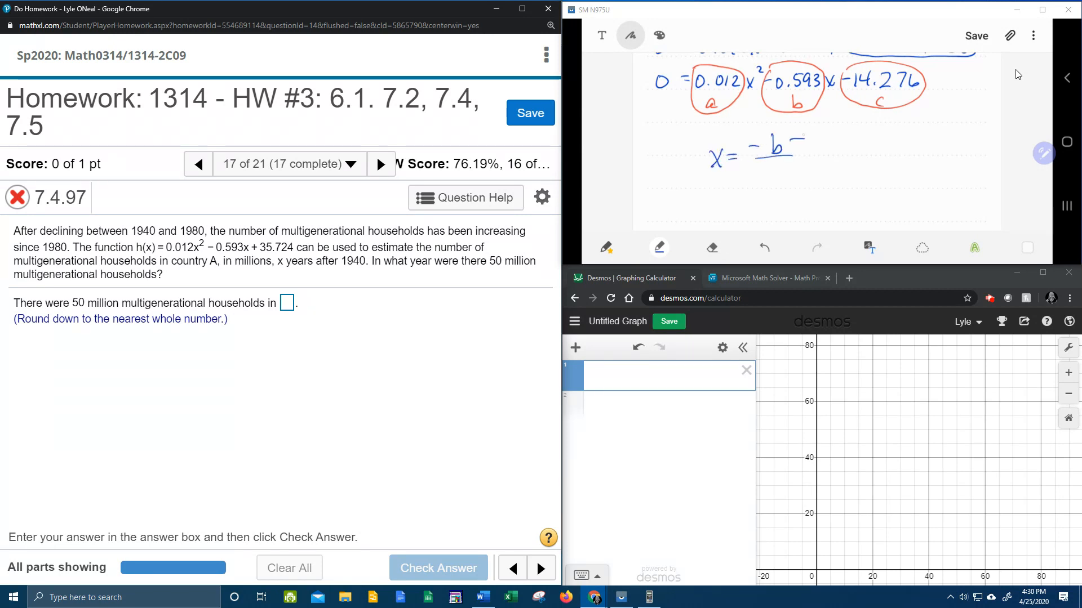
drag(800, 155, 931, 128)
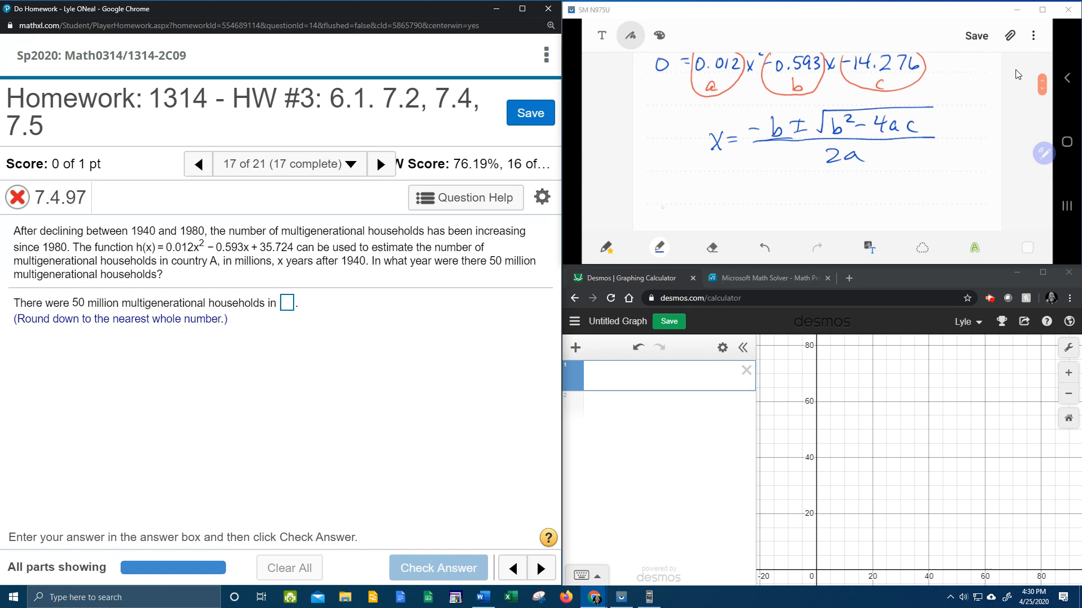
Write x = (.593 ± √(.593² − 4(.012)(−14.276)))/2(.012) below the completed formula
drag(652, 207, 680, 210)
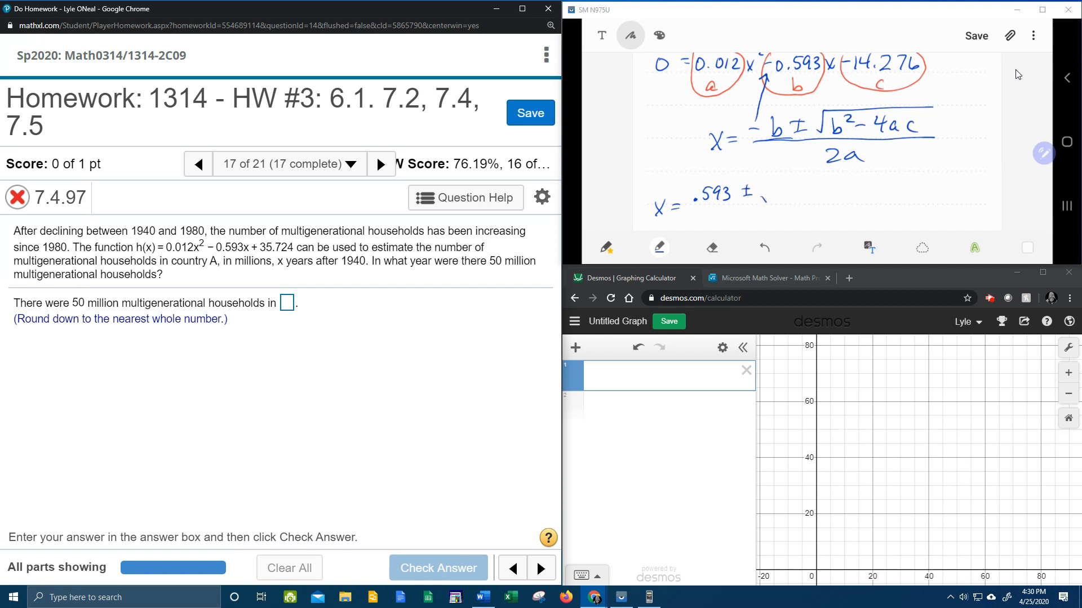
drag(766, 200, 986, 172)
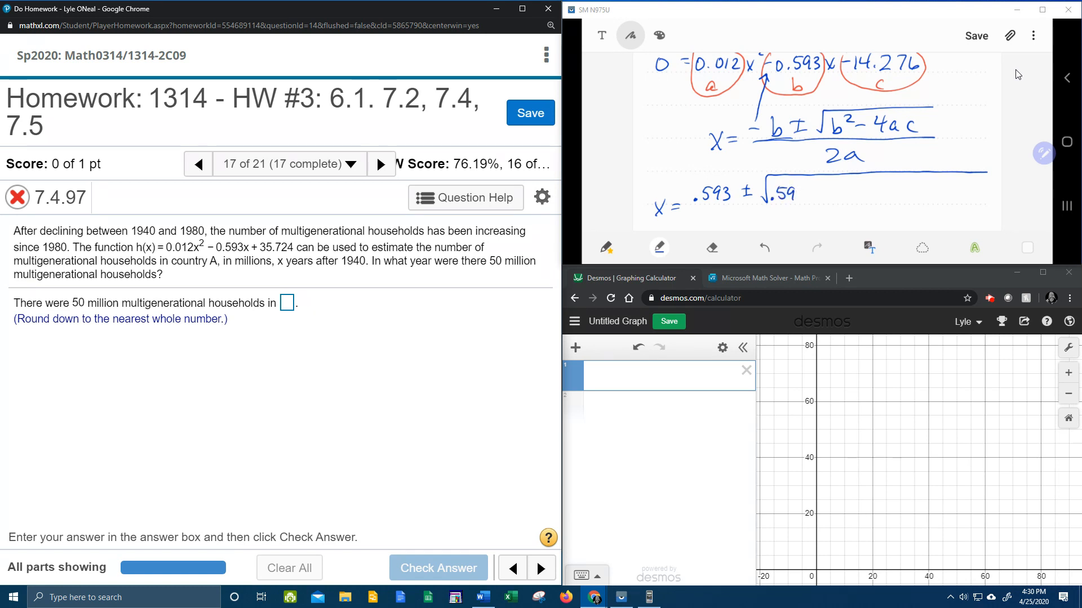
text(3)
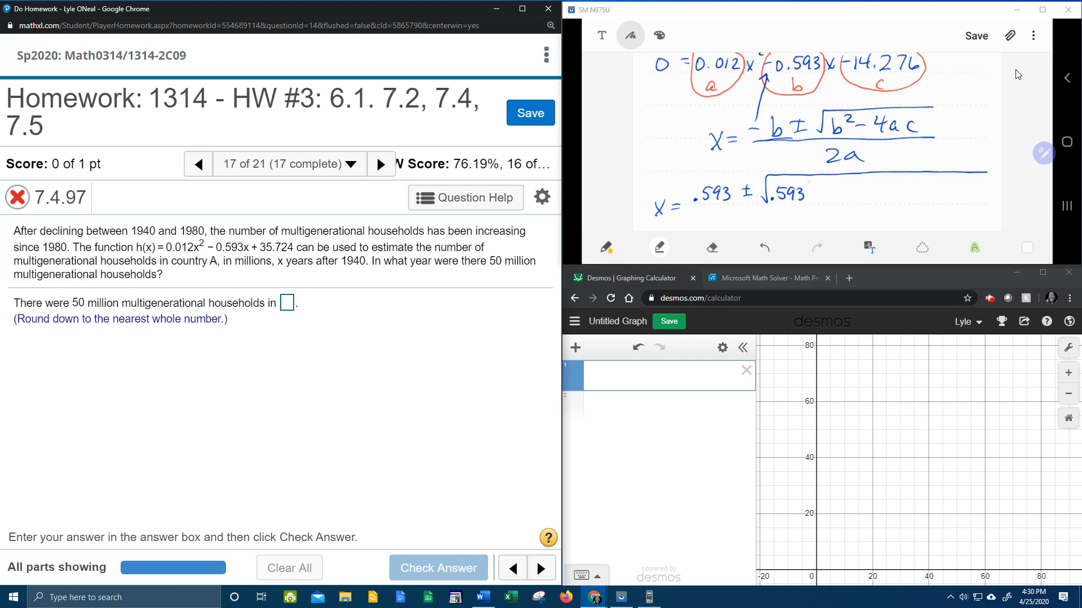
mouse_move(1017, 70)
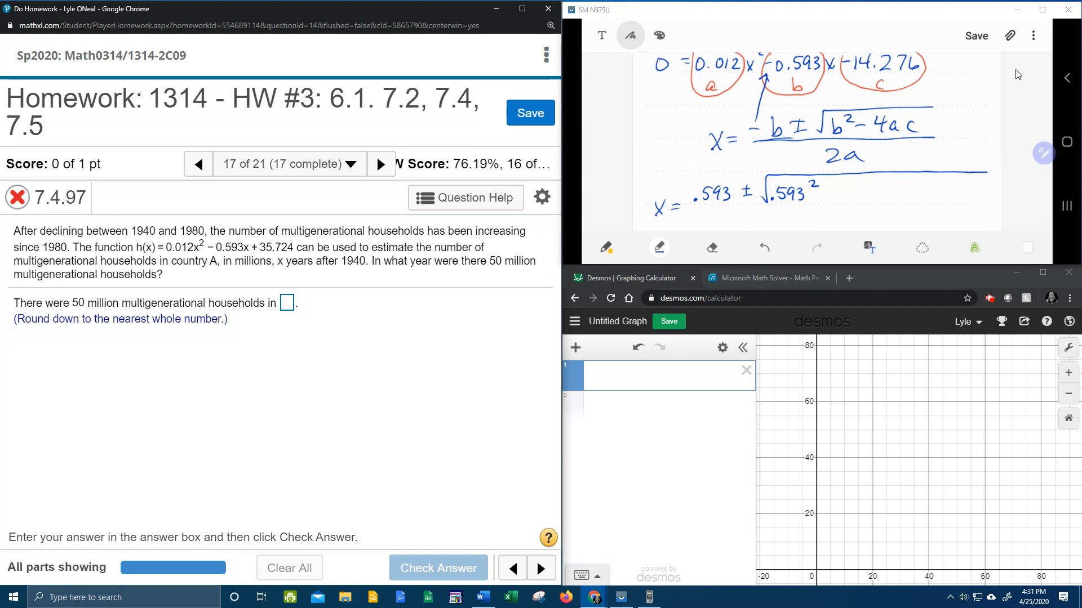
drag(814, 193, 838, 193)
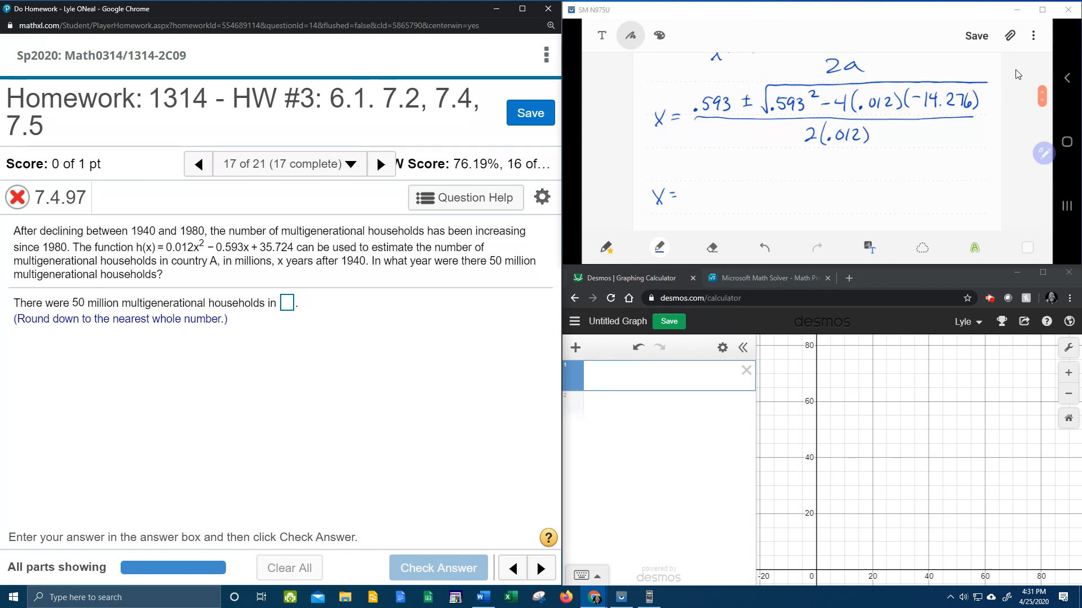
mouse_move(708, 223)
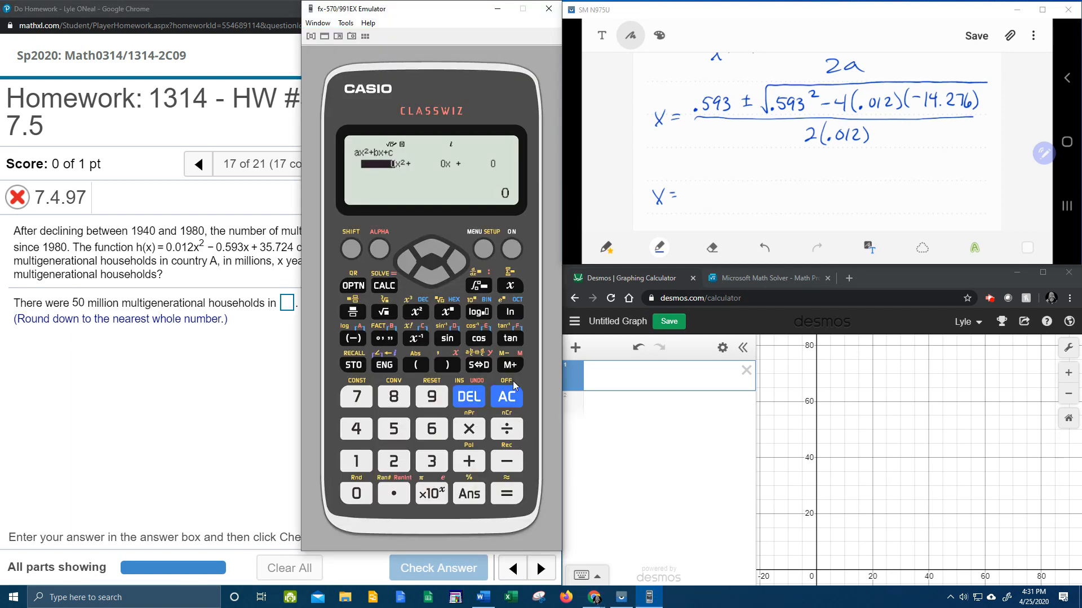
mouse_move(454, 243)
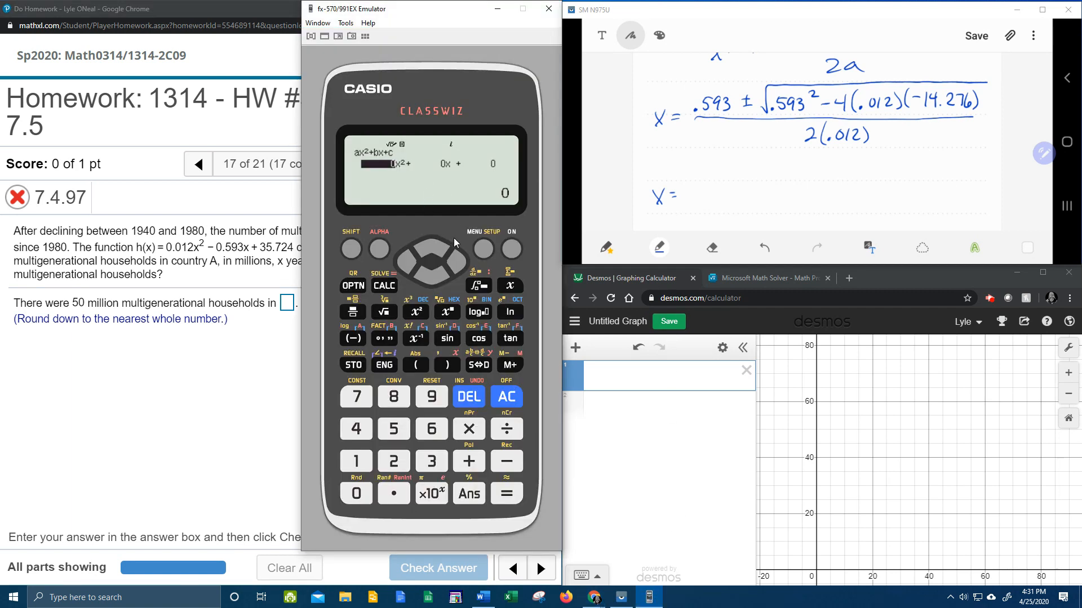
Switch the Casio emulator to the 1:Calculate mode from the MENU
click(482, 249)
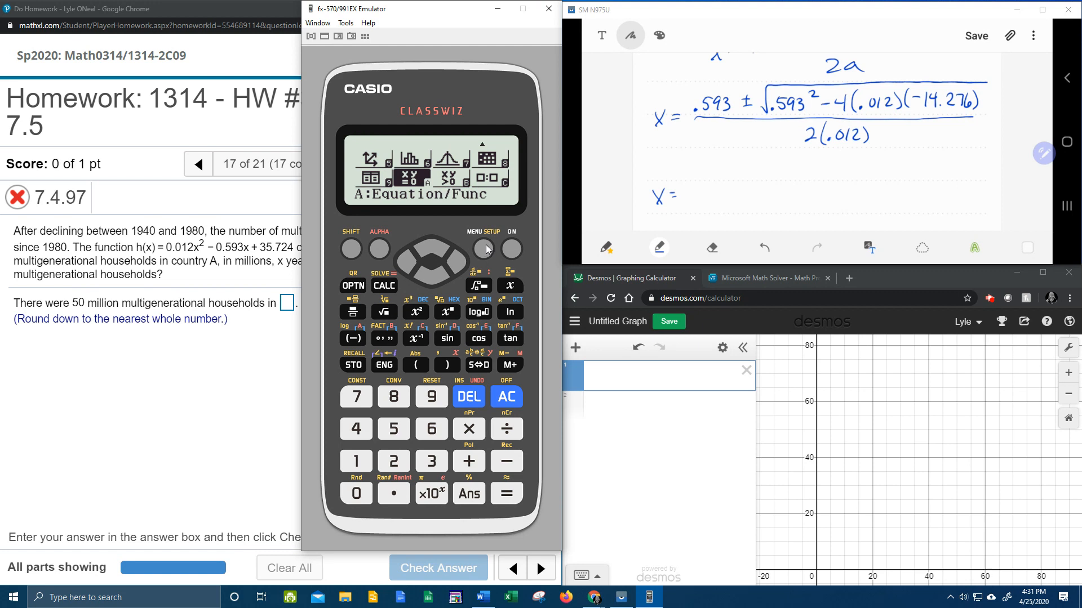
click(452, 246)
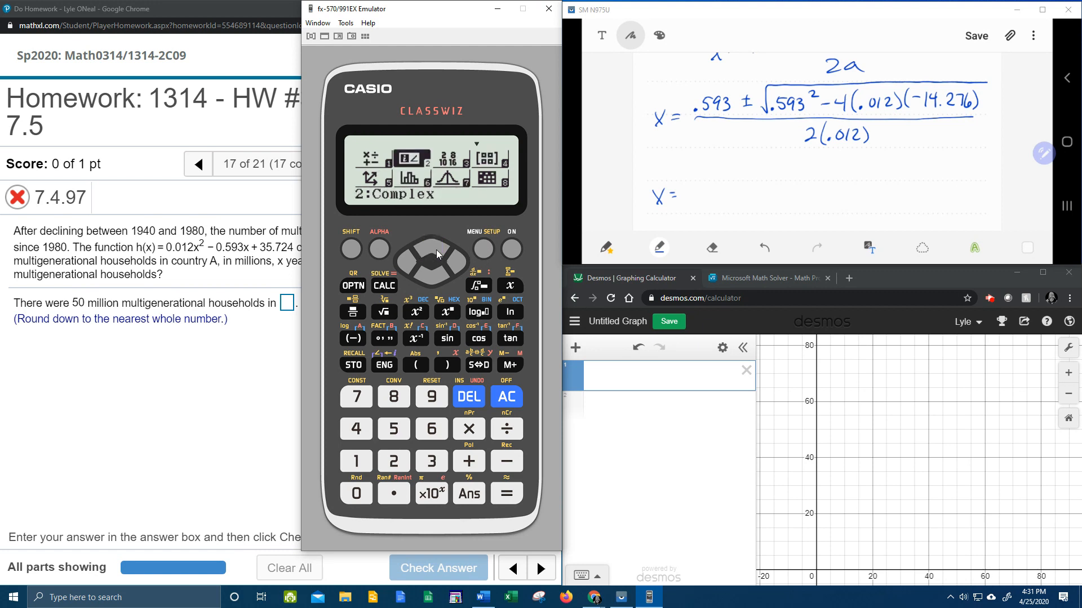
mouse_move(409, 258)
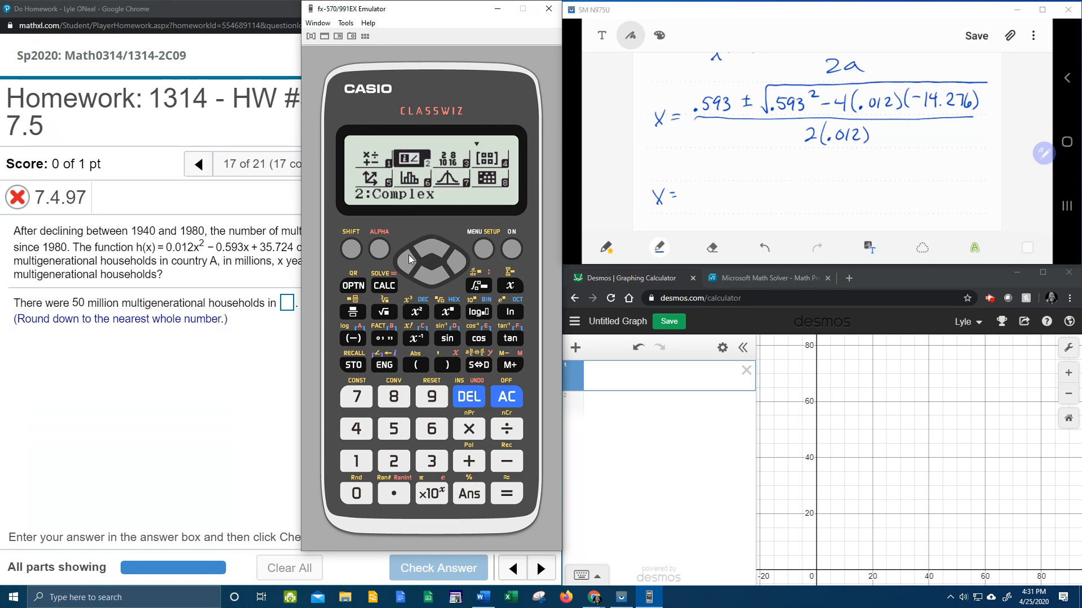
click(504, 396)
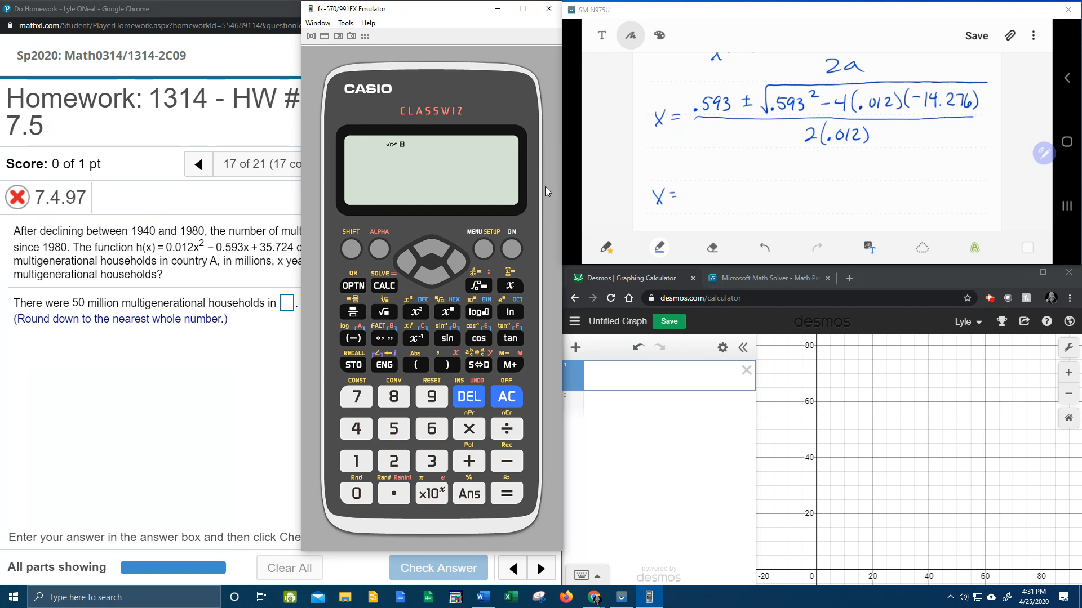
mouse_move(394, 493)
text(.593)
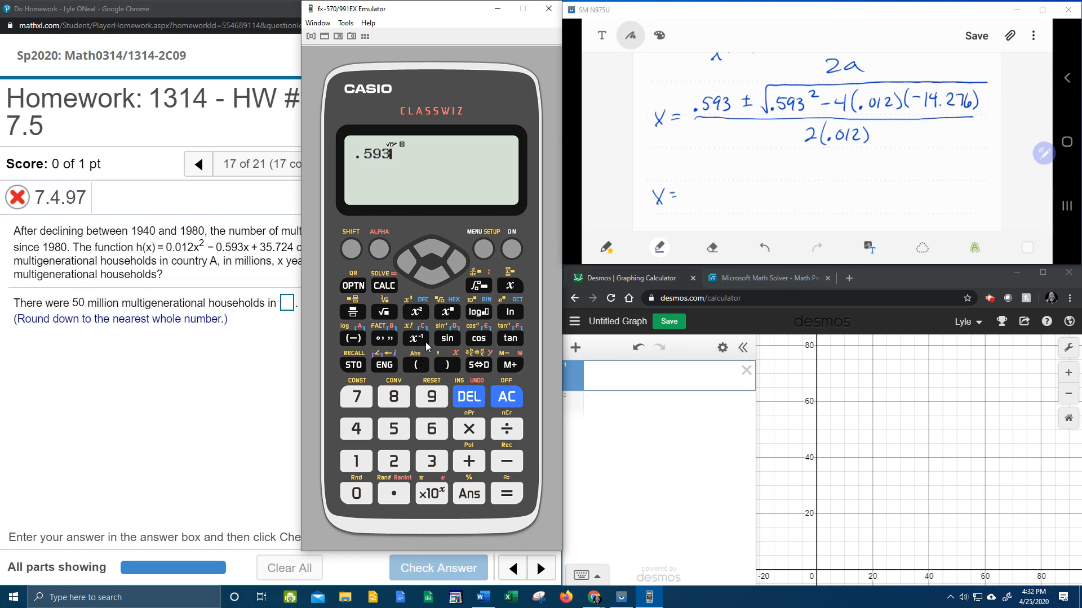
Evaluate the discriminant .593² − 4(.012)(−14.276), getting 1.036897
click(414, 311)
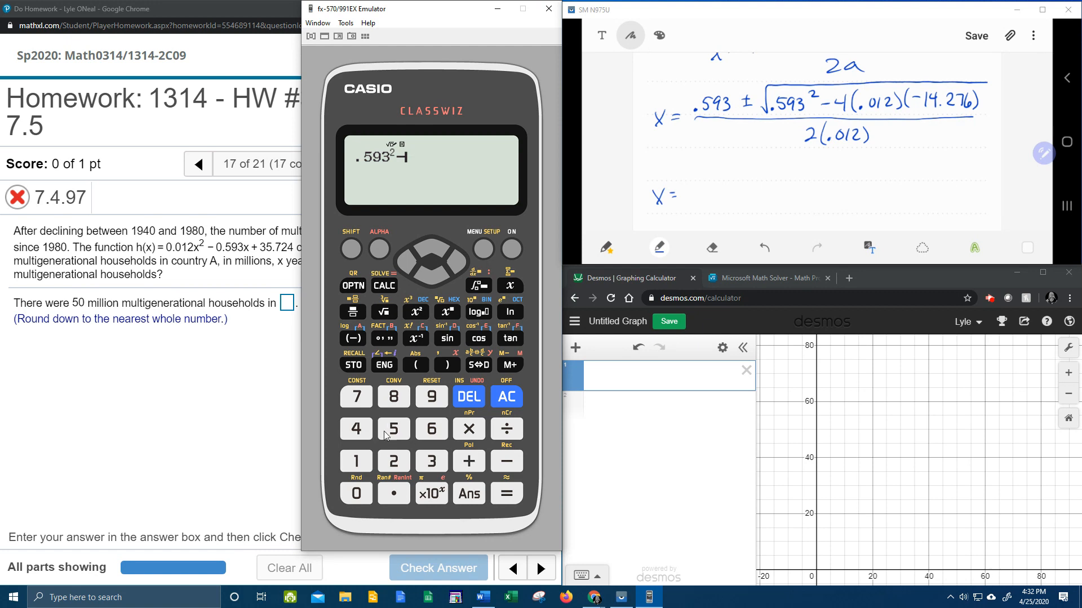
click(415, 365)
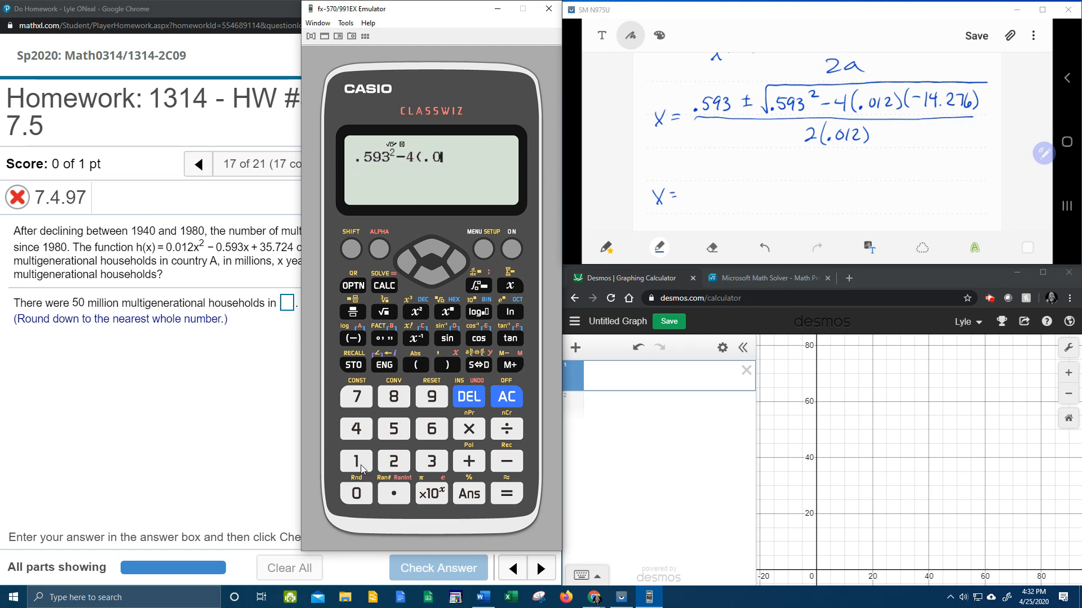
click(415, 364)
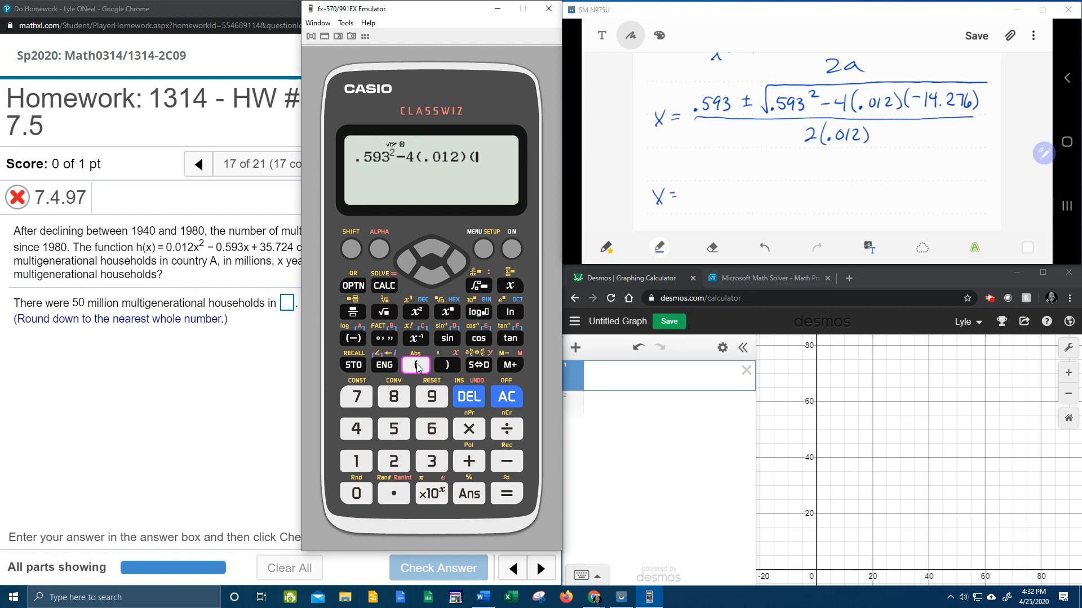
click(415, 364)
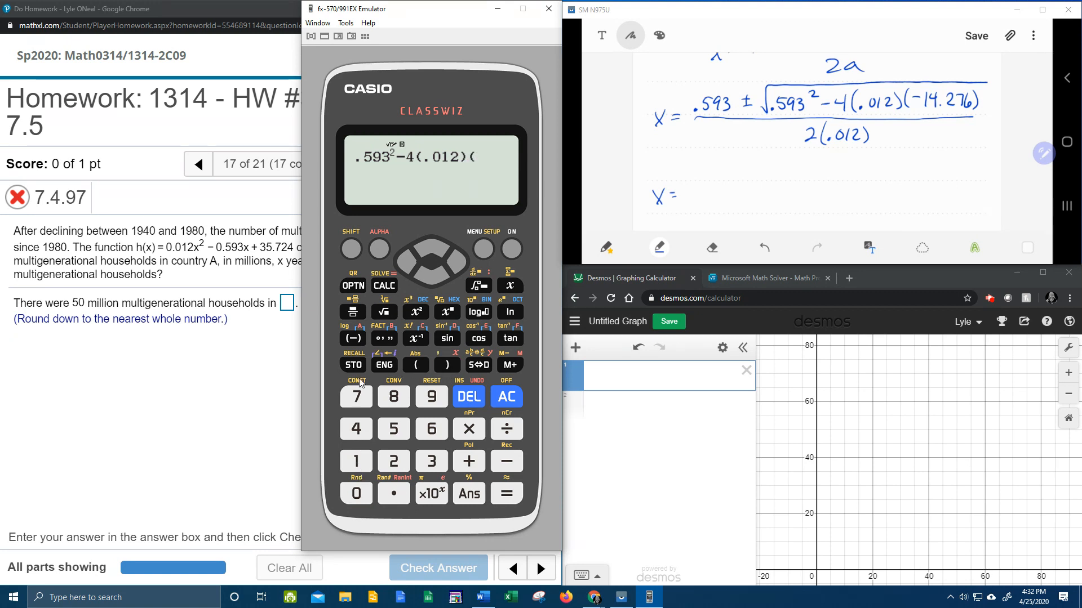
click(352, 338)
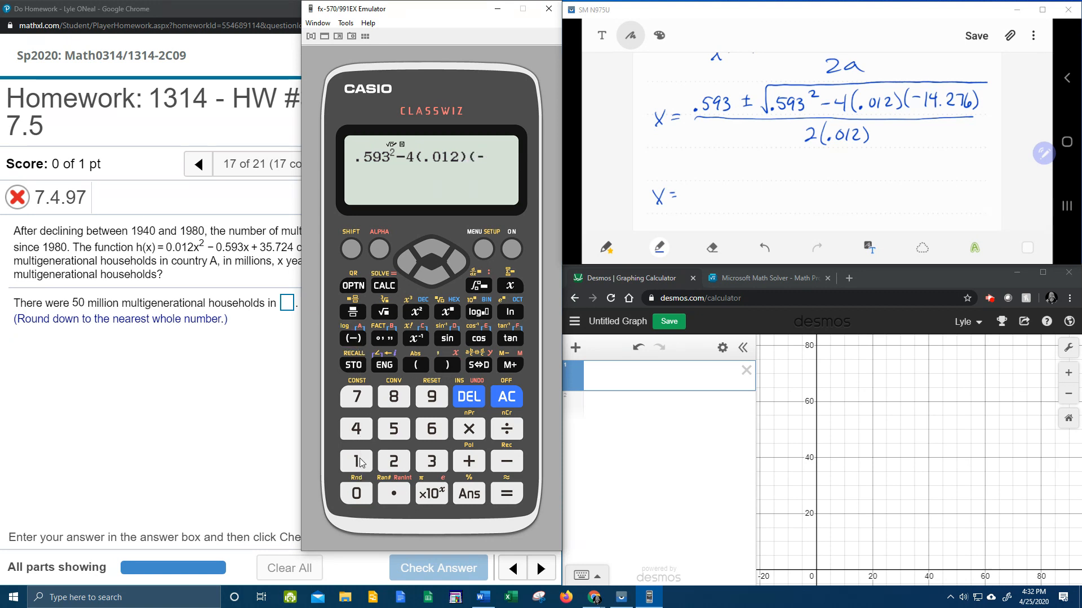
click(394, 494)
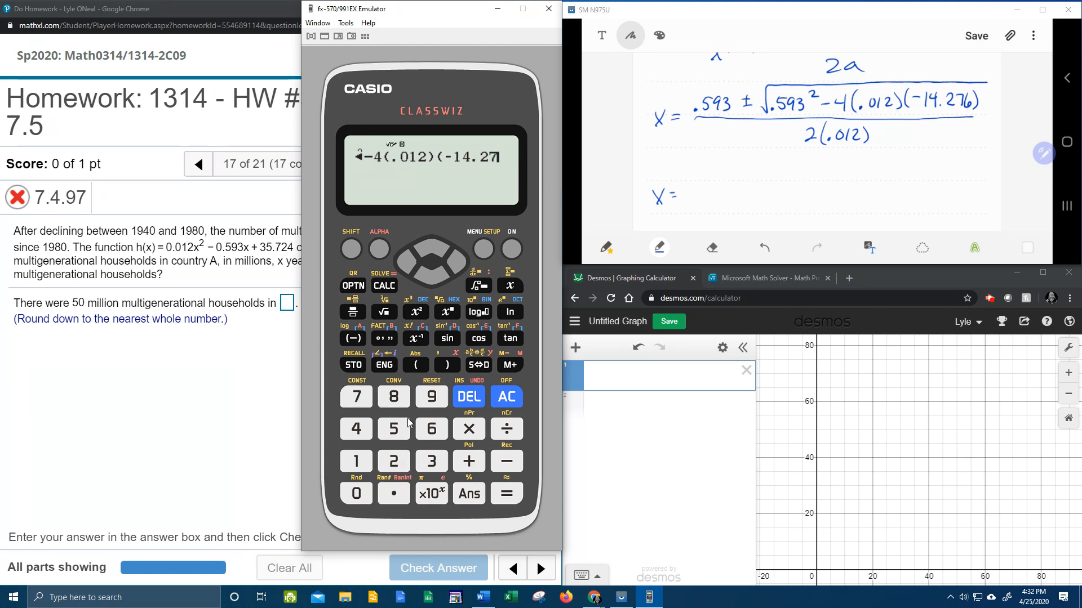
click(506, 494)
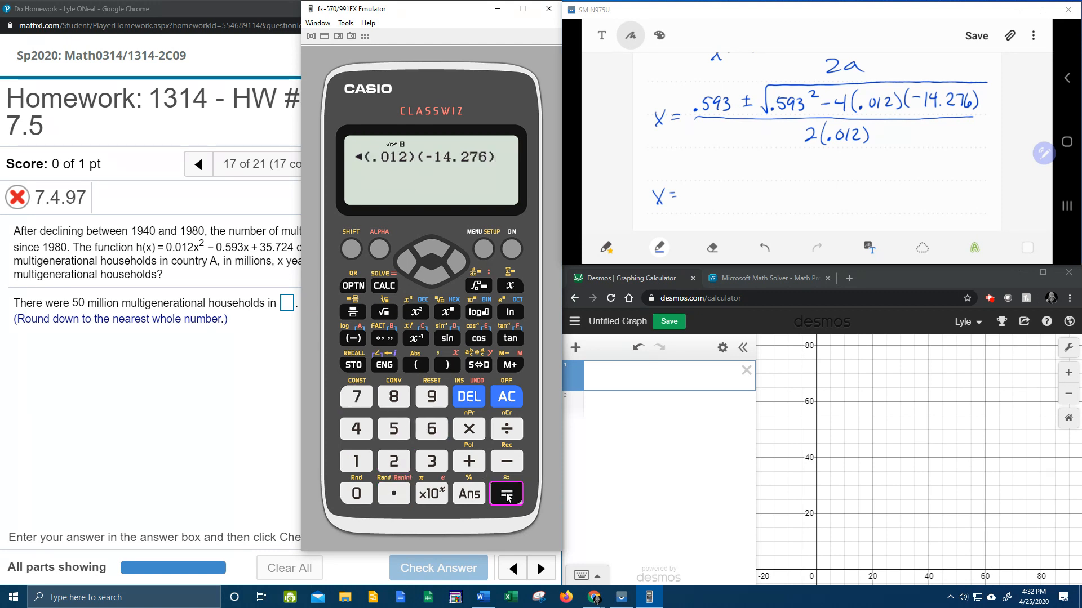
click(506, 494)
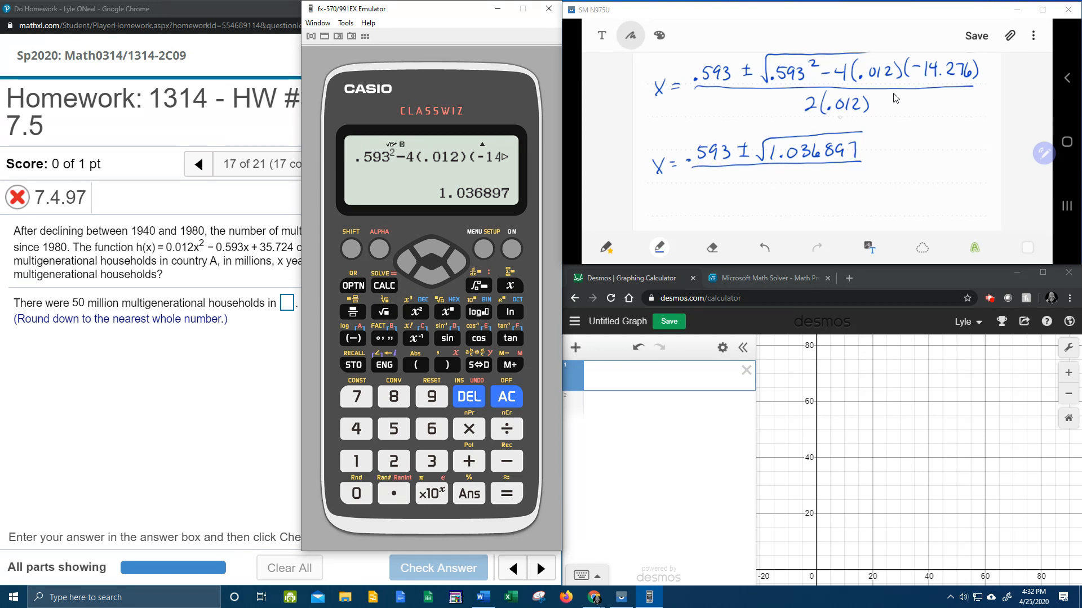
mouse_move(887, 126)
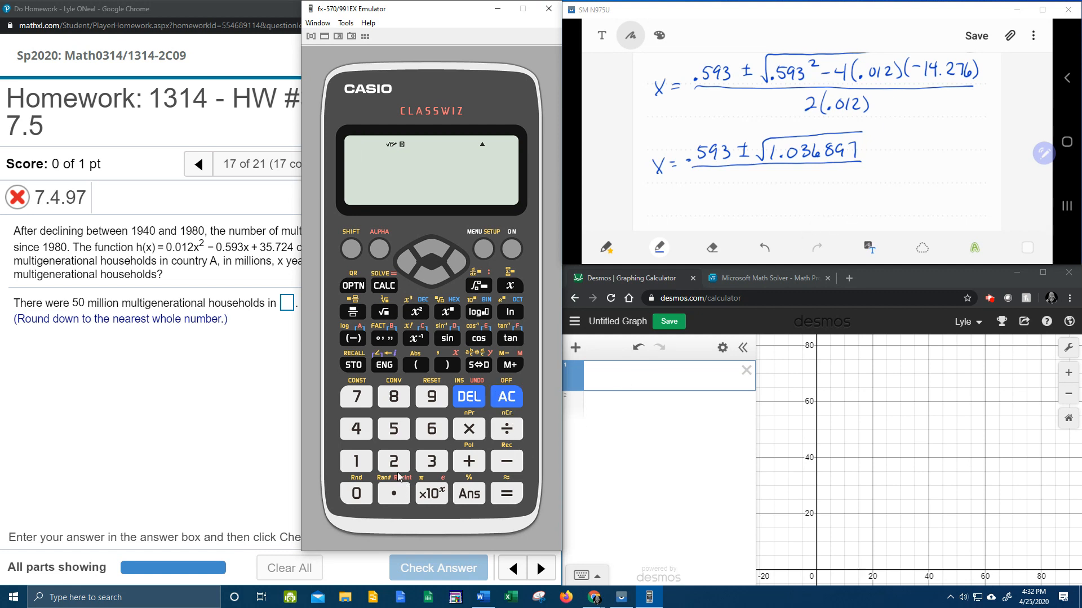
Compute 2 × .012 and convert the 3/125 result to decimal 0.024
click(393, 492)
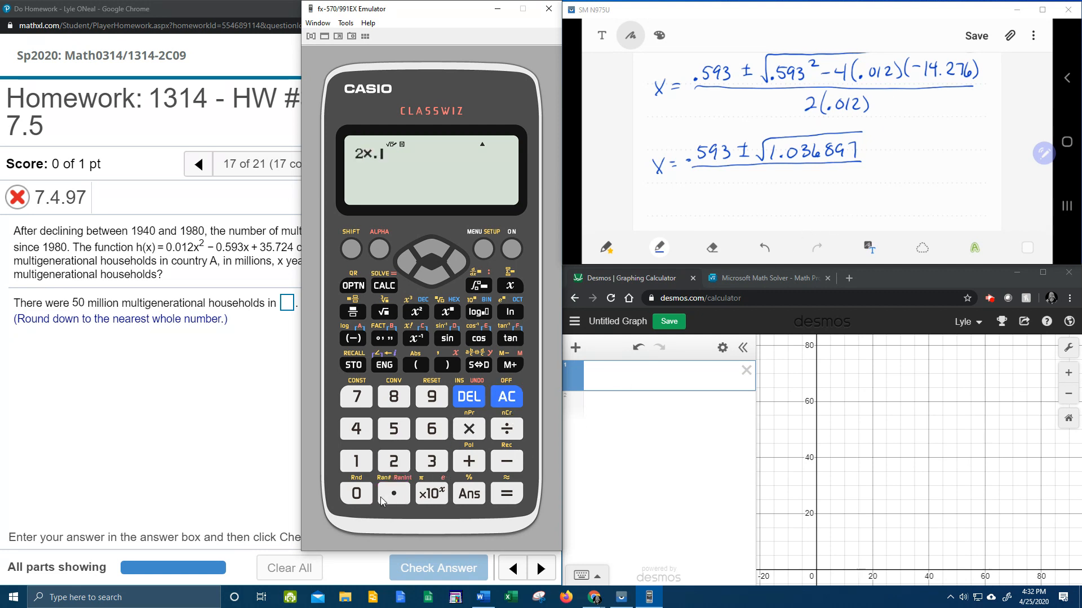
click(506, 494)
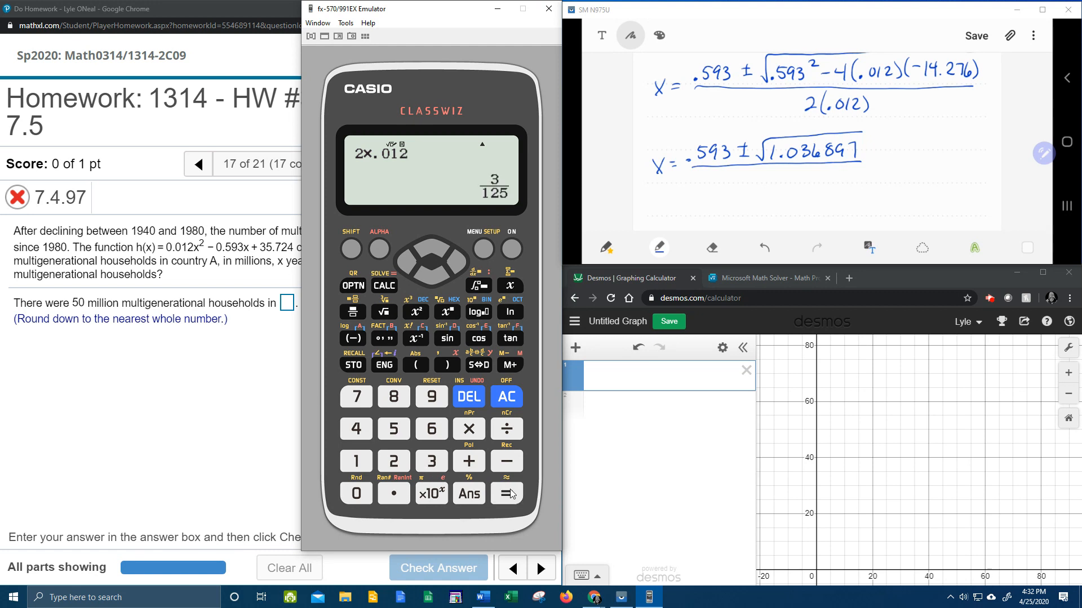
mouse_move(477, 367)
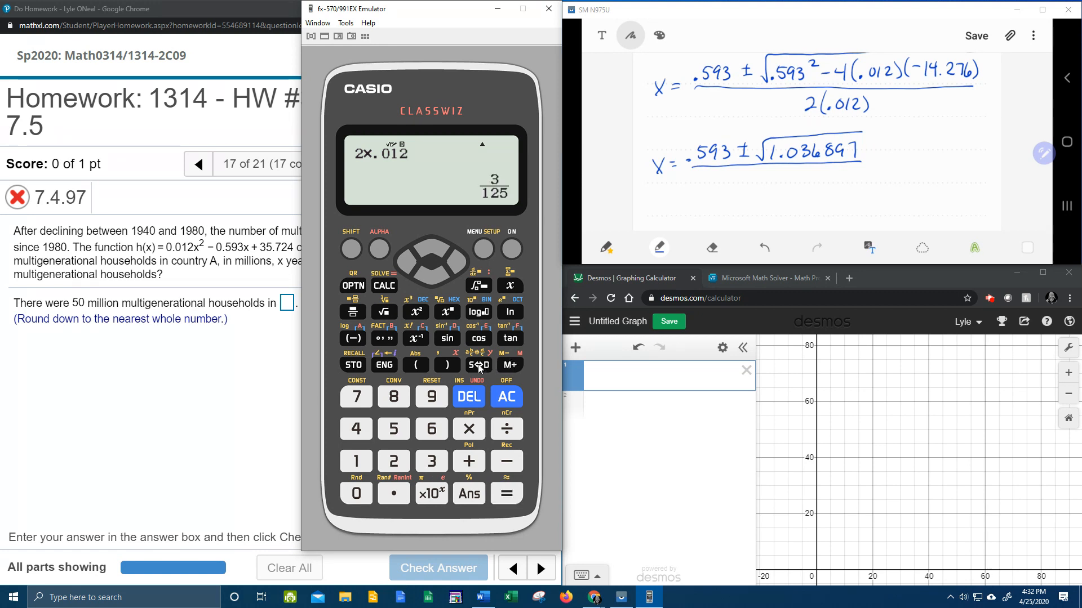
click(477, 365)
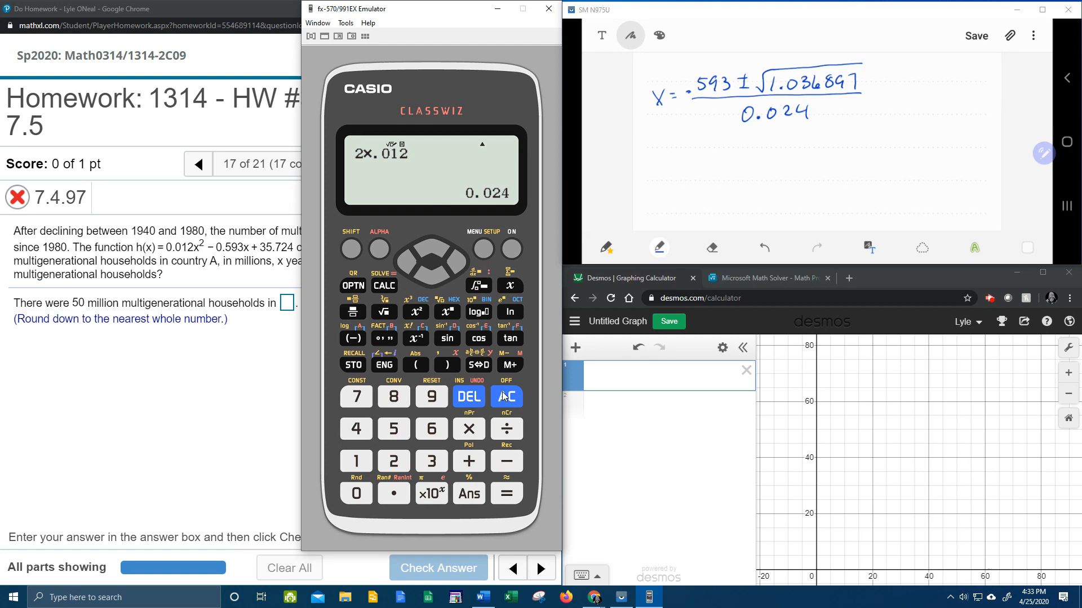
Enter (.593 + √1.036897)/.024 as a fraction, get 67.1367248, and note 67 years
click(507, 396)
text(.593)
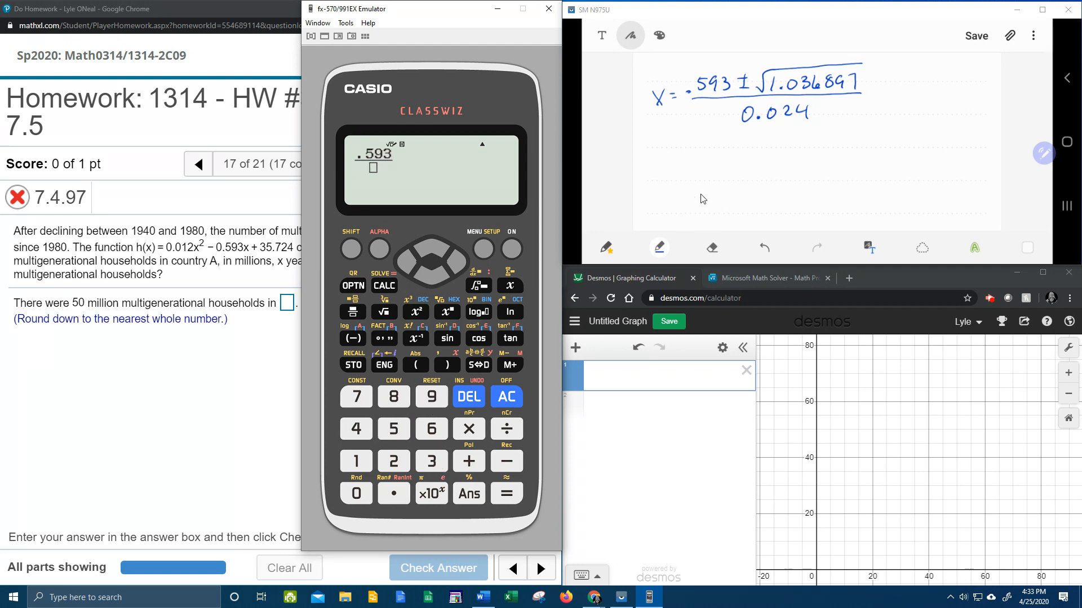
mouse_move(480, 463)
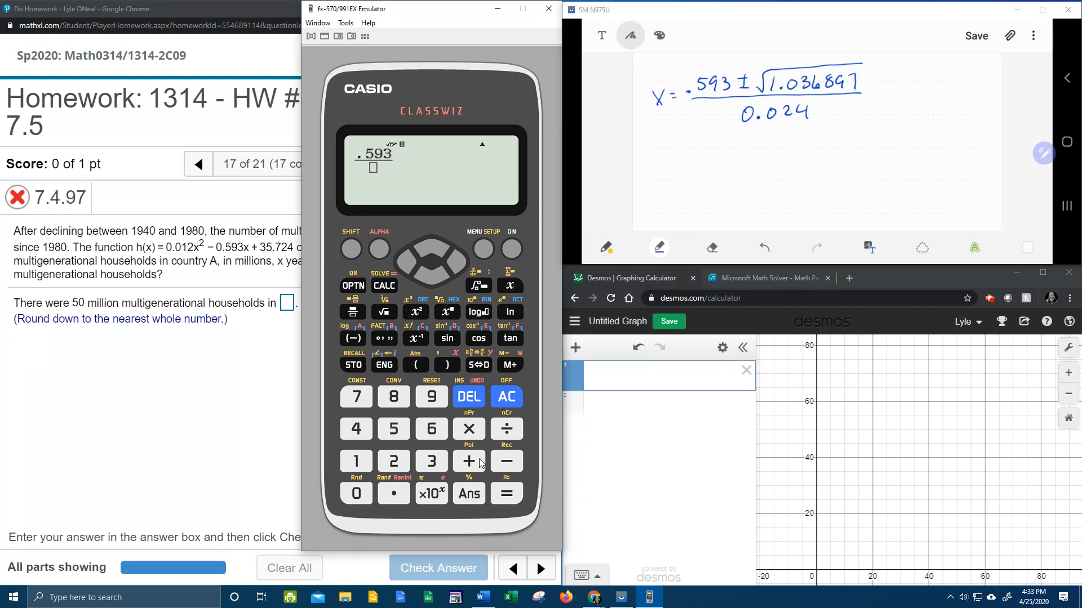
click(384, 312)
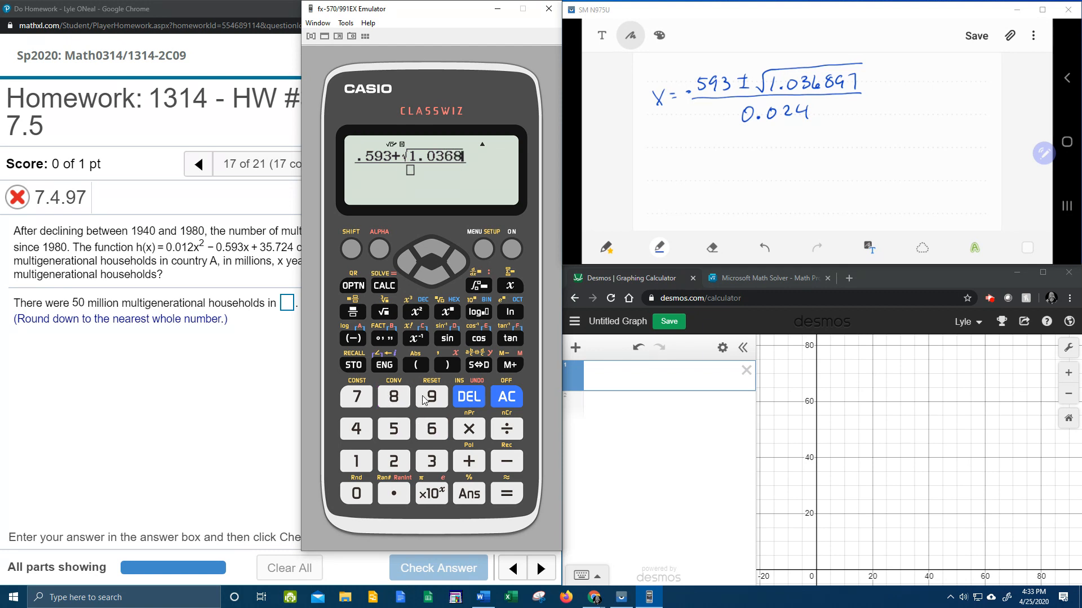
click(430, 397)
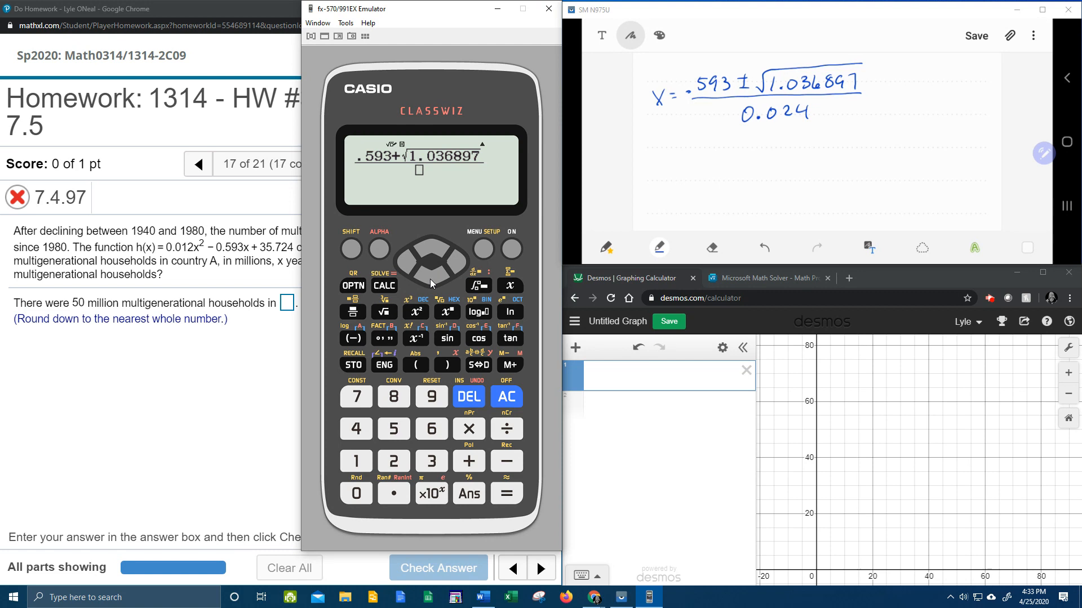
click(393, 461)
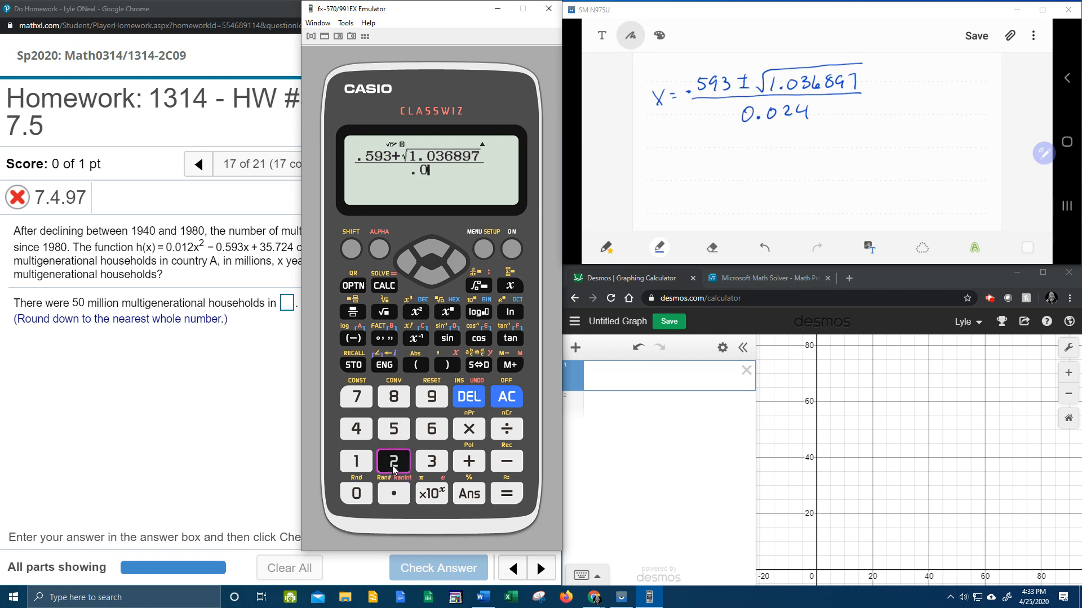
click(507, 494)
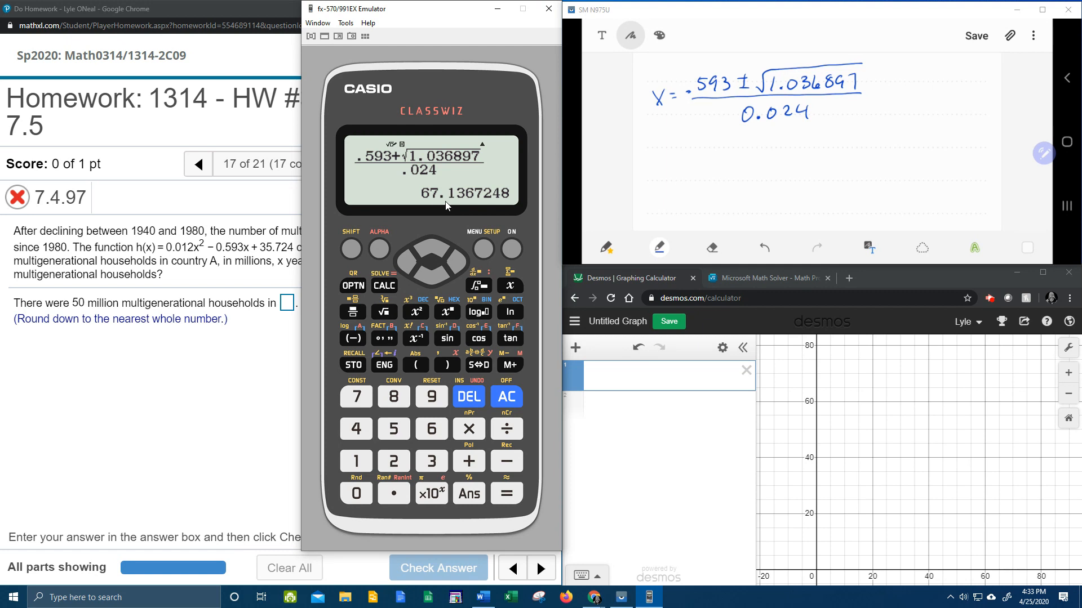
mouse_move(426, 200)
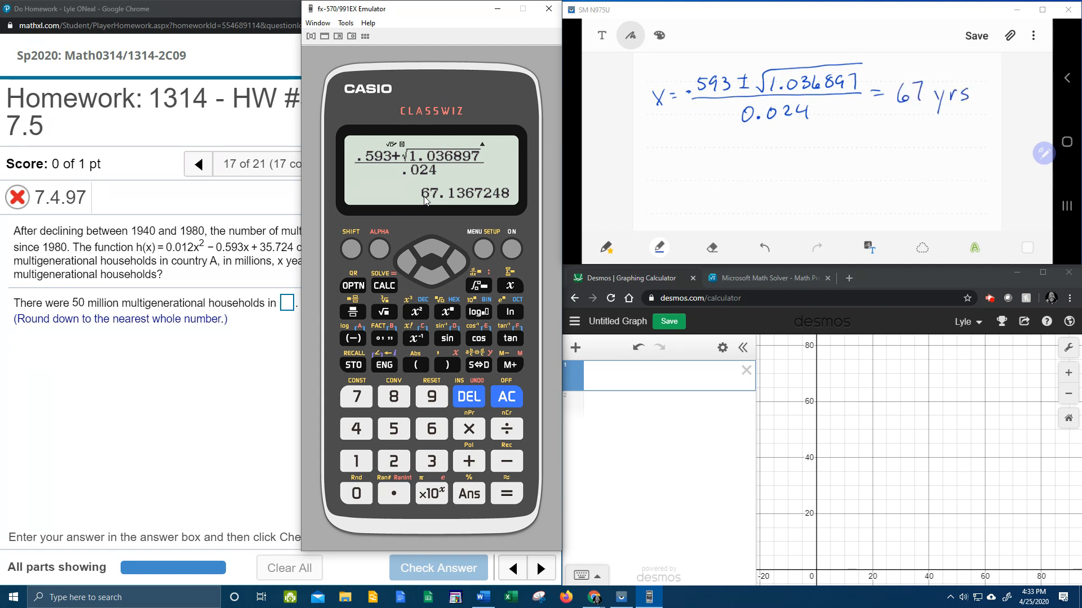
drag(862, 147, 880, 147)
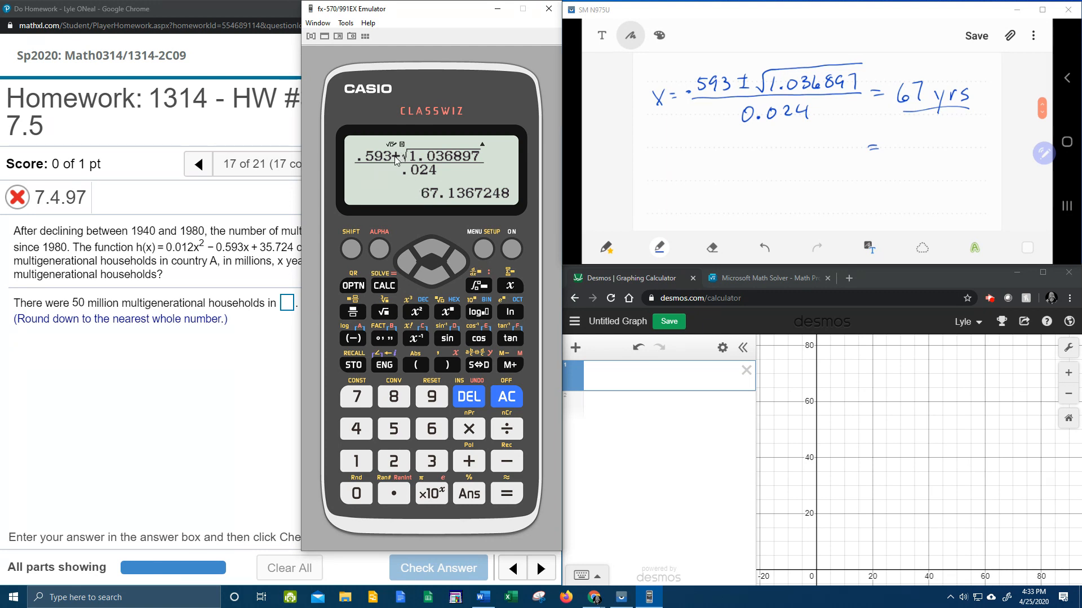
mouse_move(414, 264)
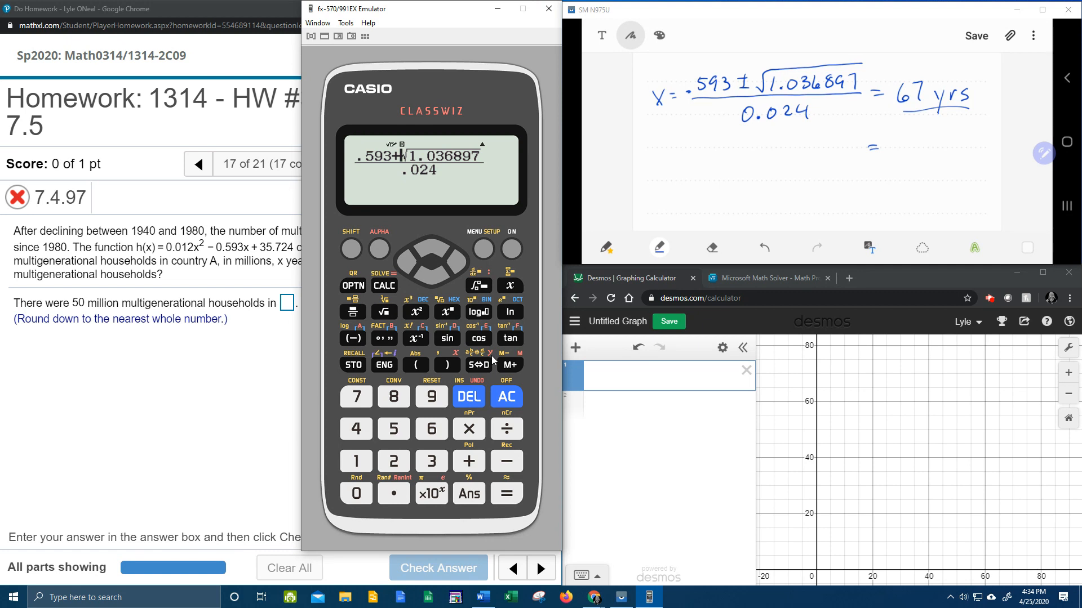
Change the plus to minus and evaluate (.593 − √1.036897)/.024, giving −17.72005814
click(468, 396)
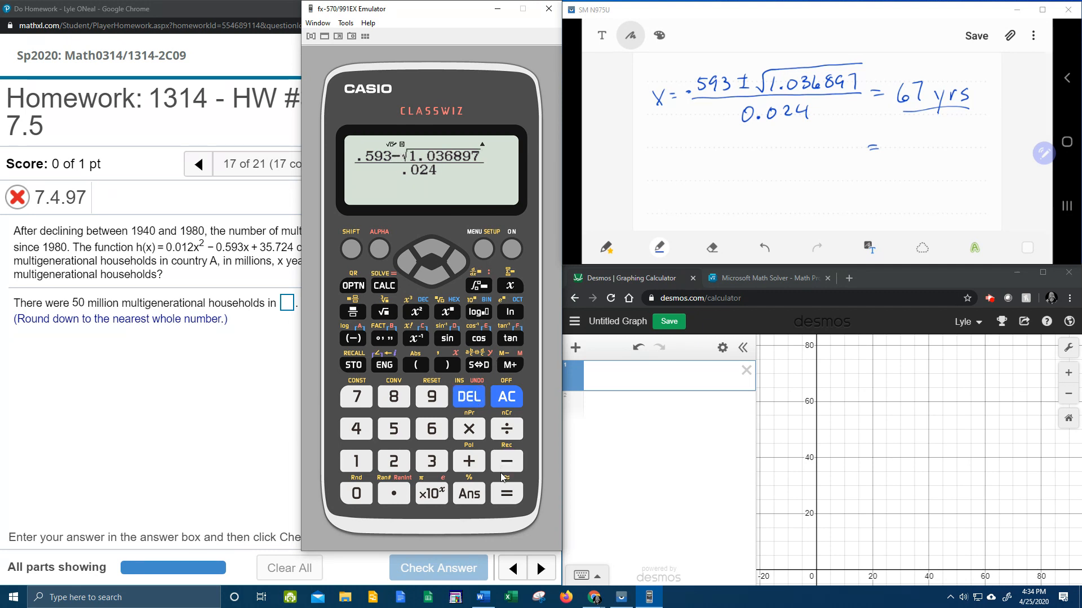
click(506, 493)
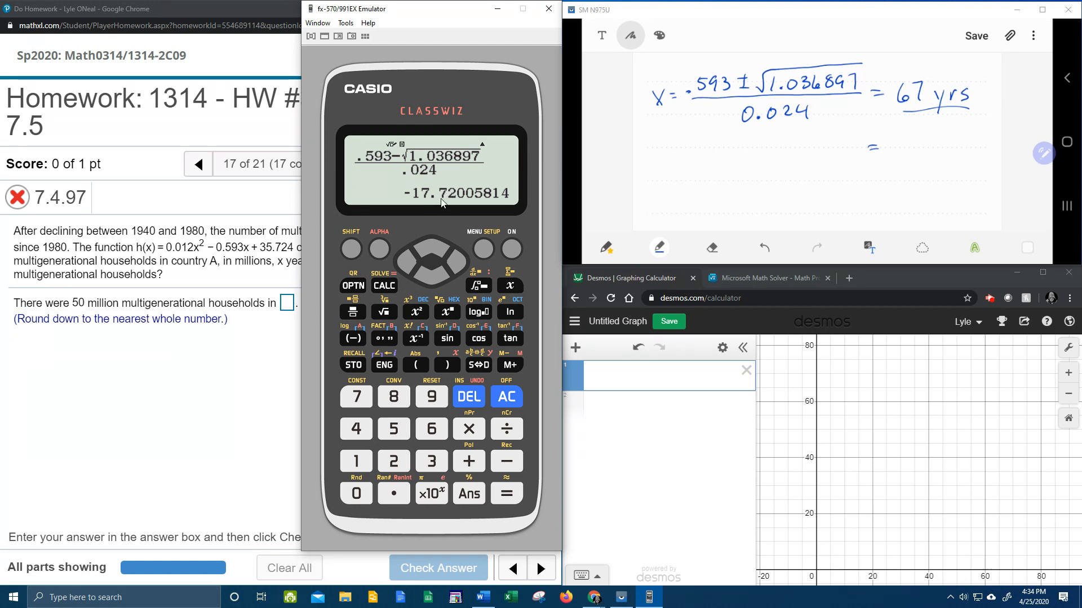
mouse_move(423, 202)
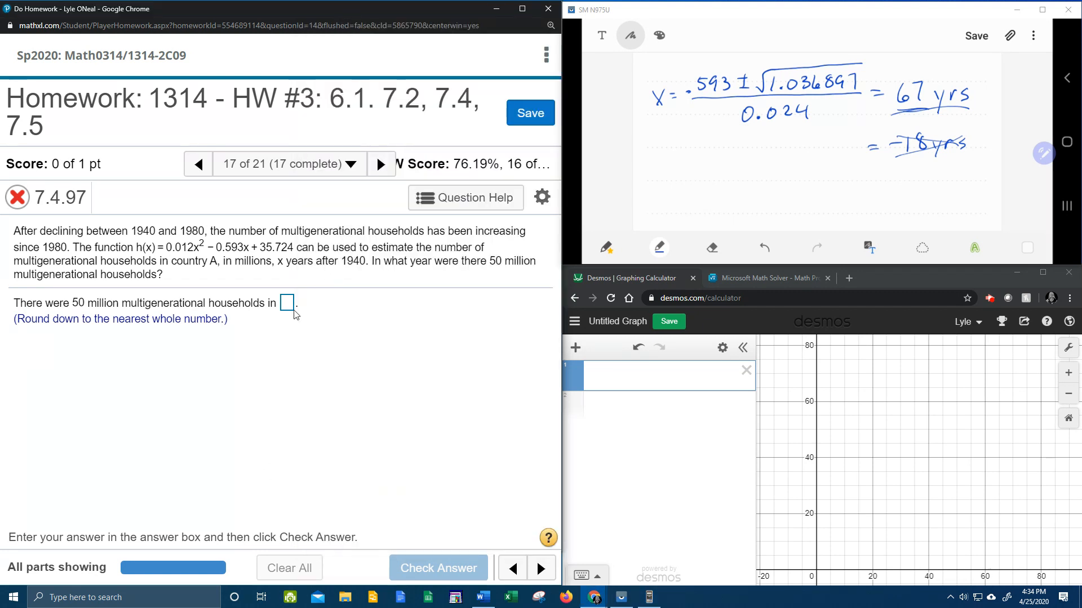
mouse_move(403, 273)
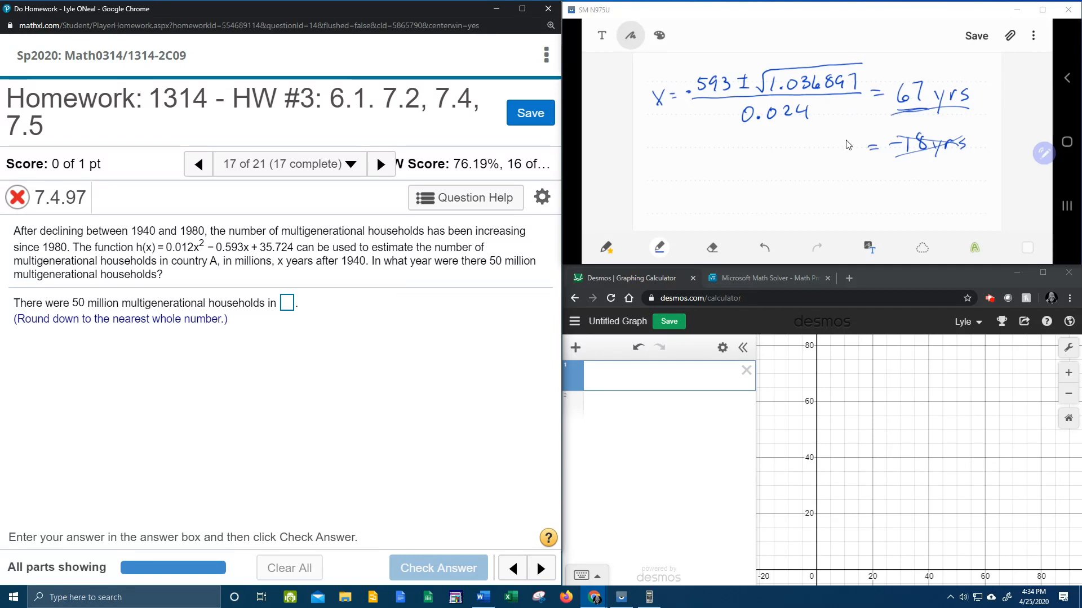
mouse_move(406, 274)
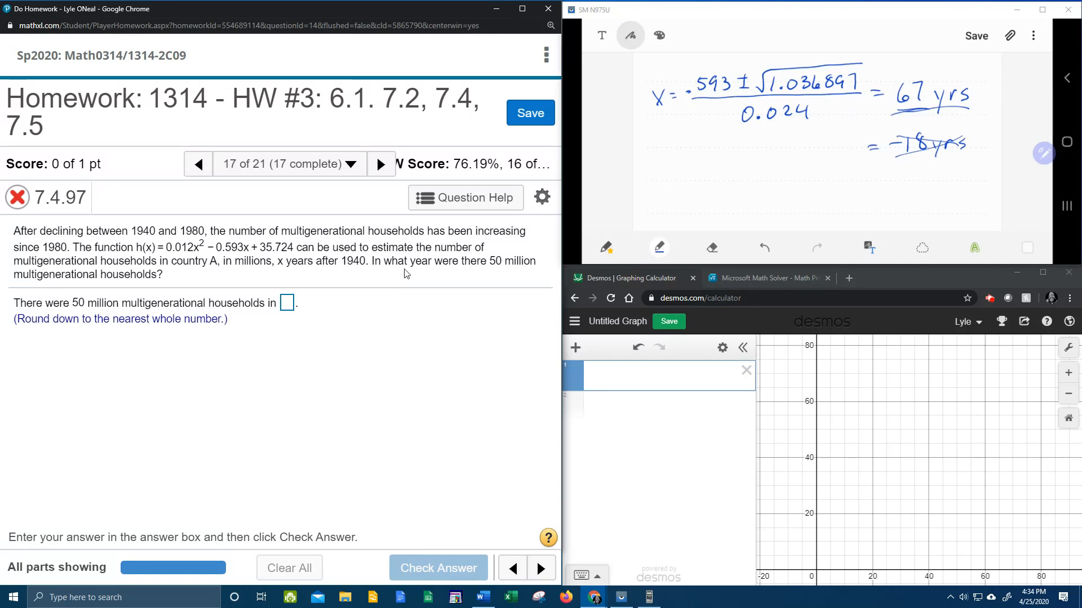
mouse_move(312, 275)
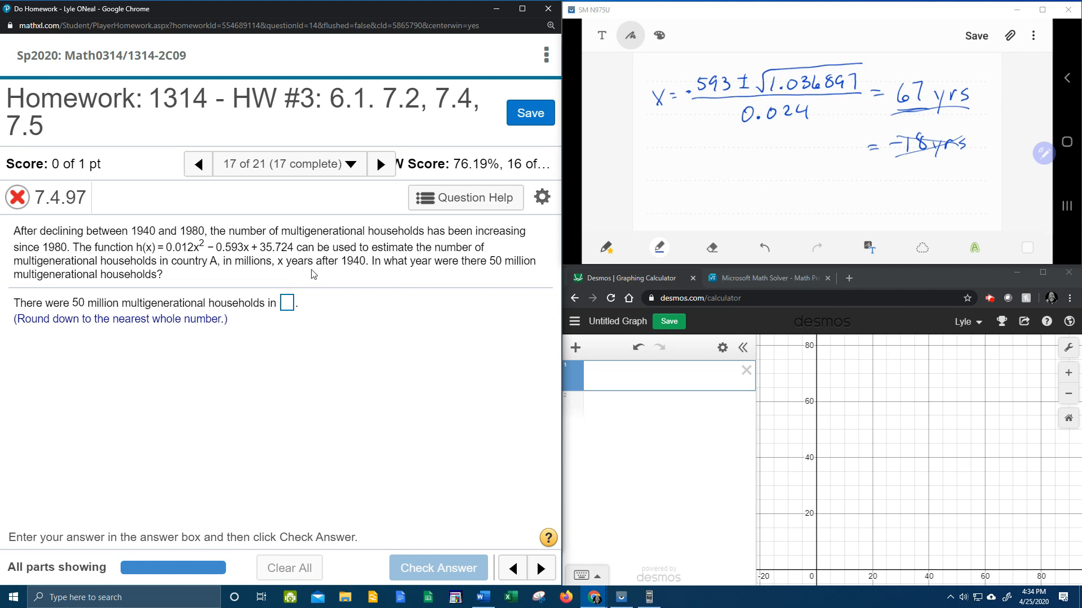
mouse_move(357, 275)
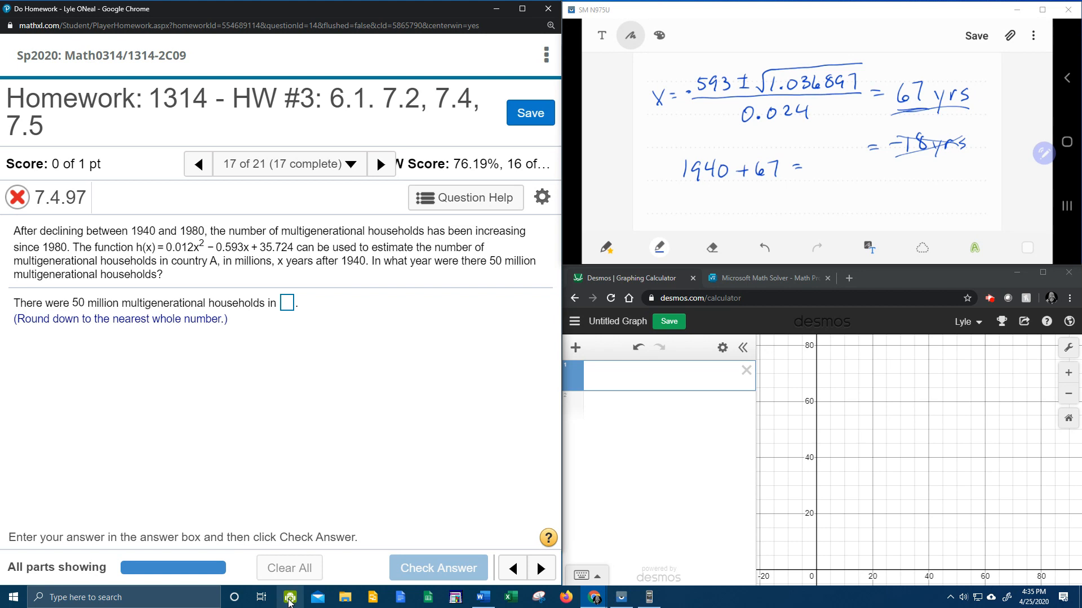
Restore the calculator, clear its display, and enter 1940 + 67
click(289, 597)
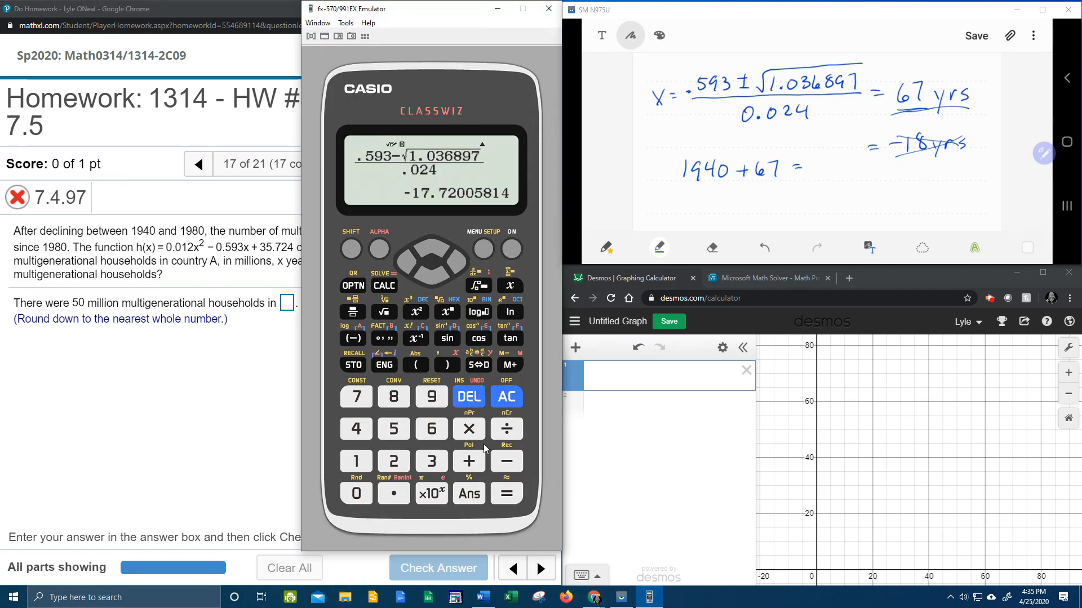
click(506, 397)
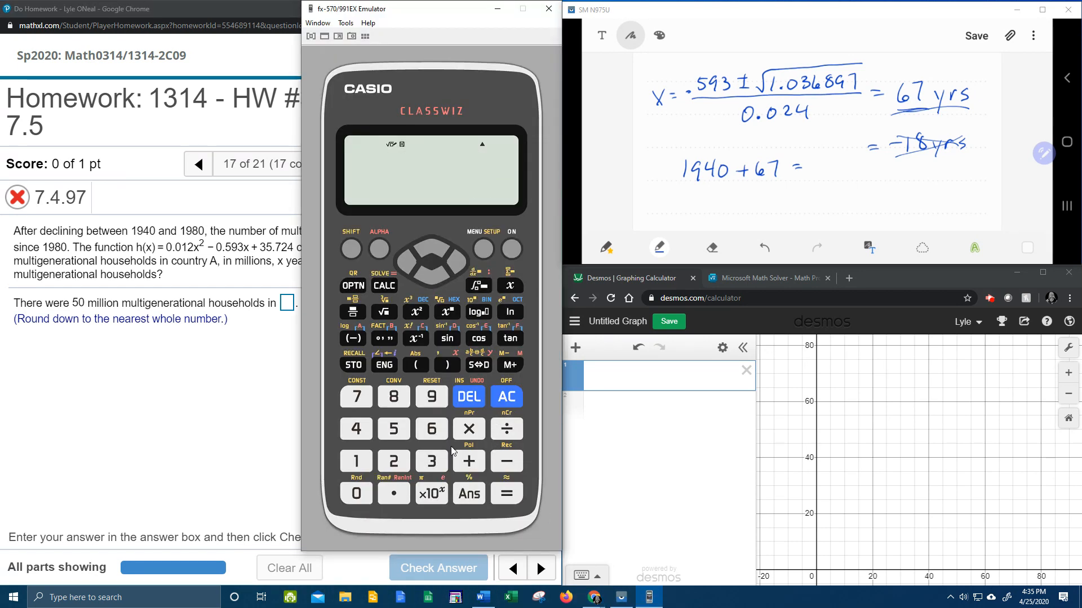
click(356, 429)
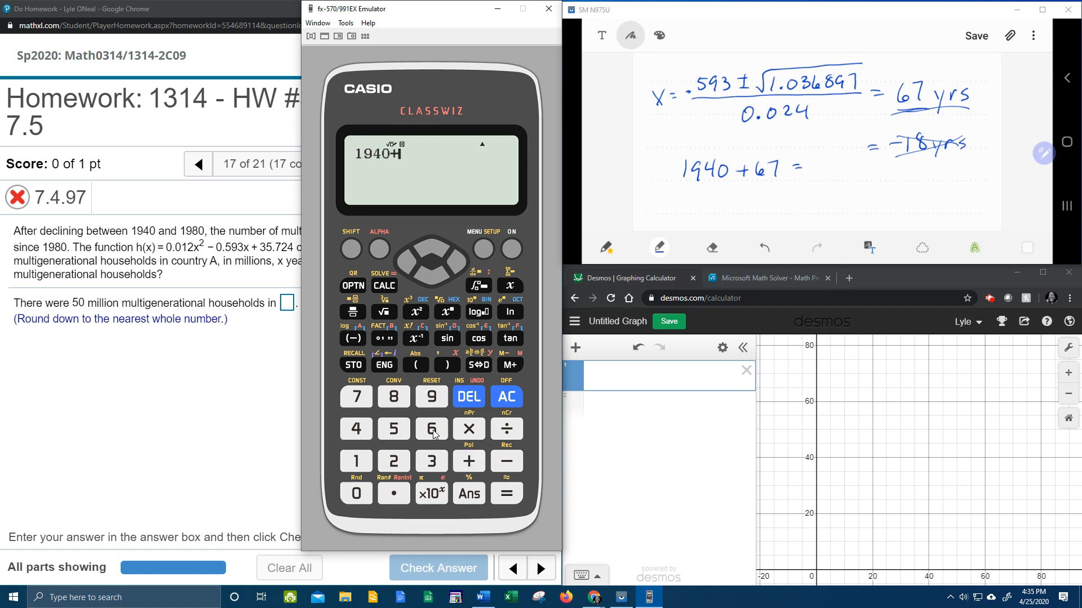
click(507, 492)
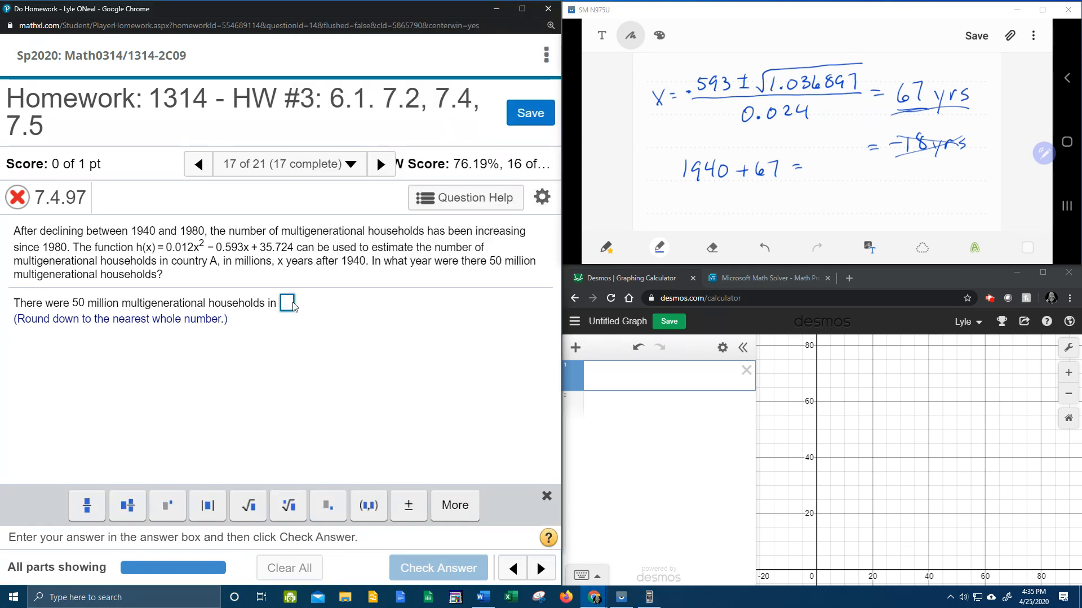
Enter 2007 in the MyMathLab answer box, check it, and dismiss the Fantastic! popup
text(2007)
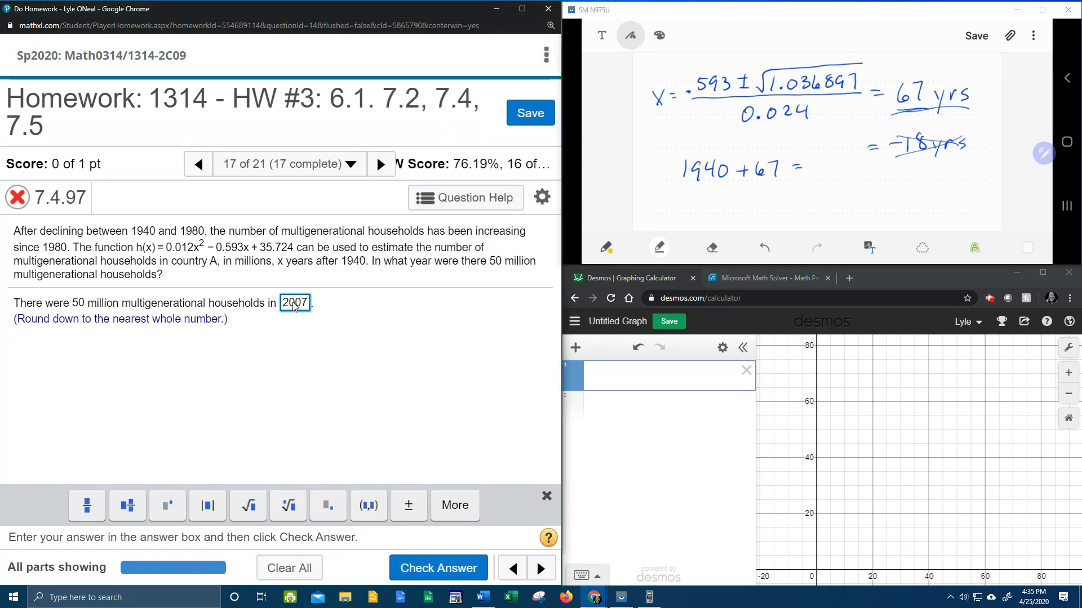
click(437, 568)
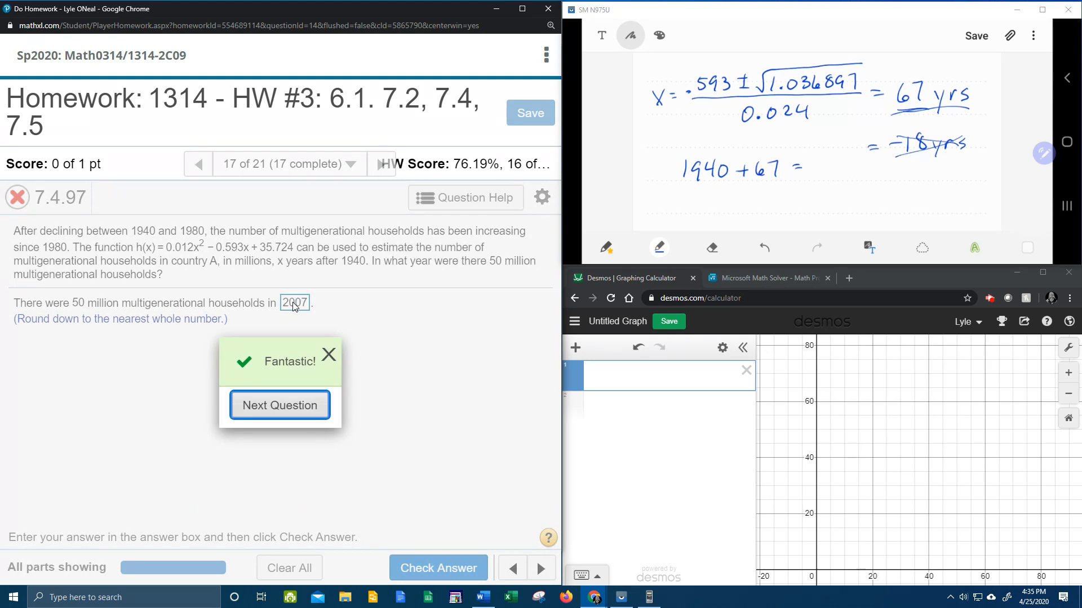
mouse_move(353, 308)
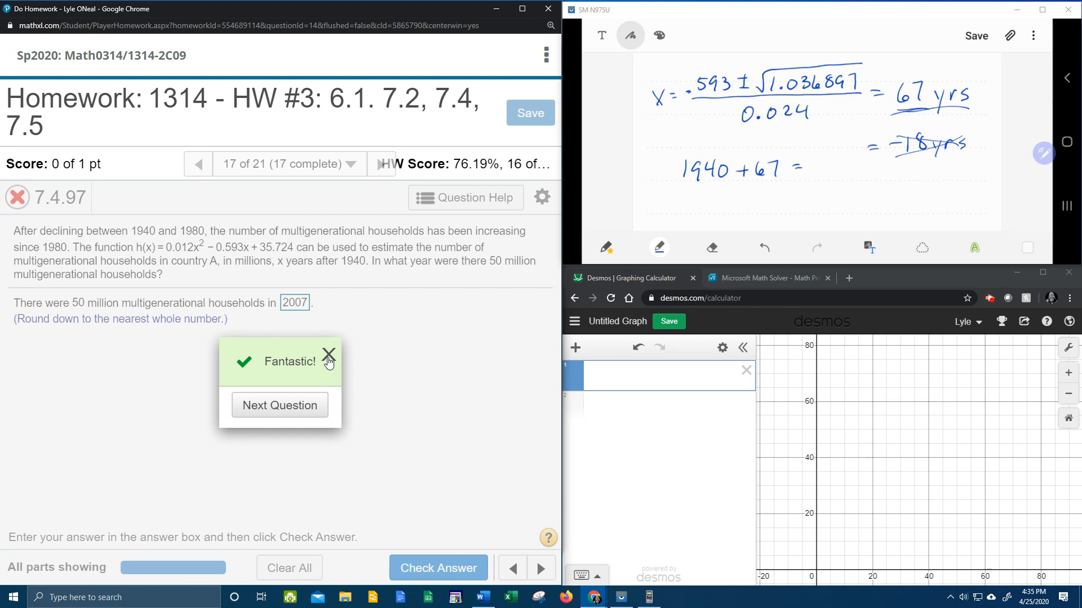
click(329, 354)
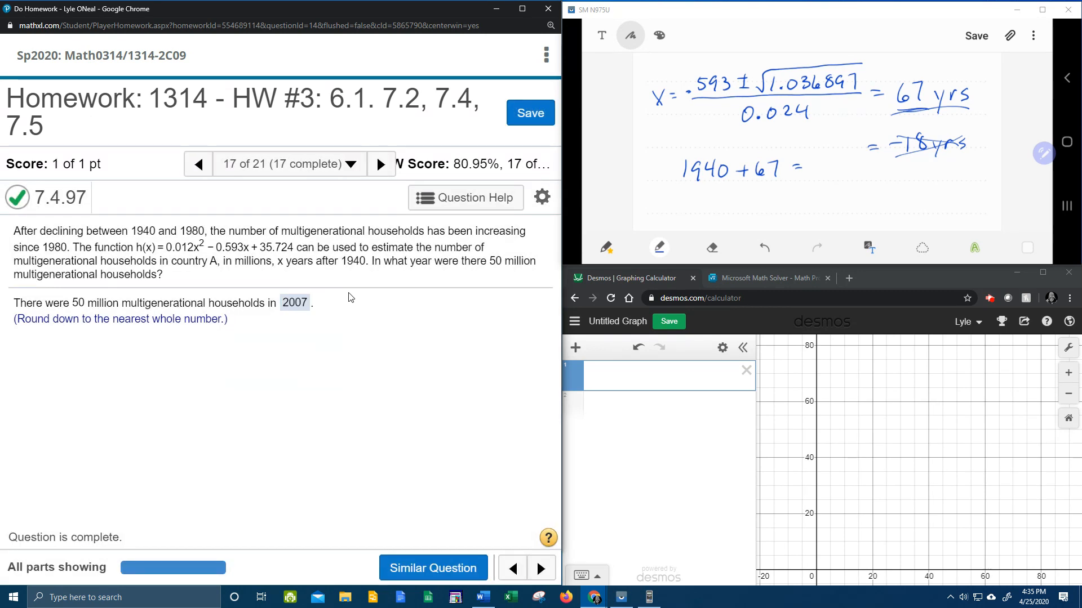
mouse_move(372, 365)
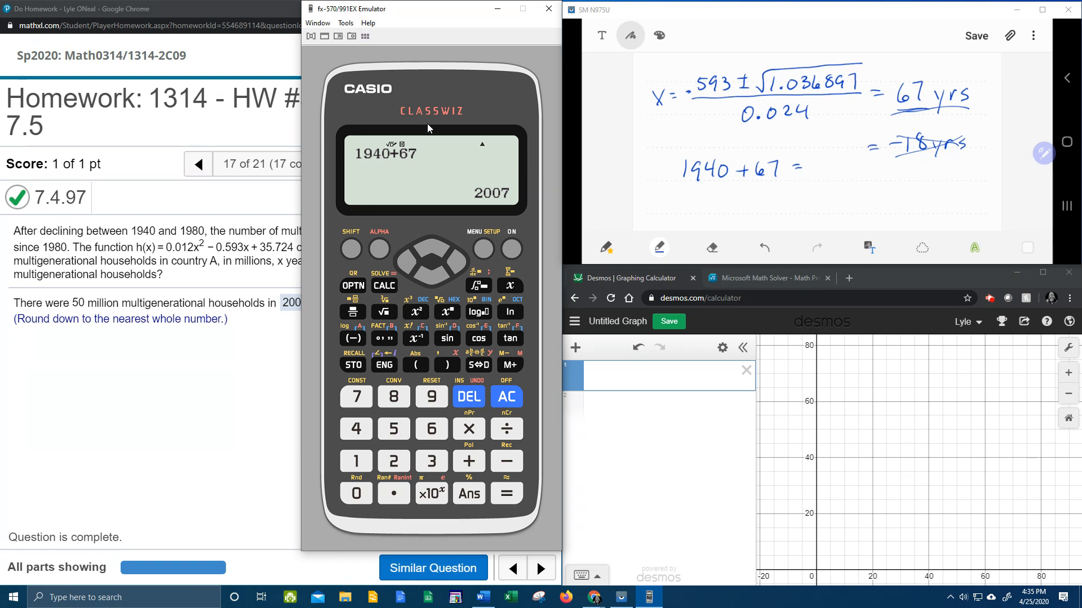
mouse_move(439, 230)
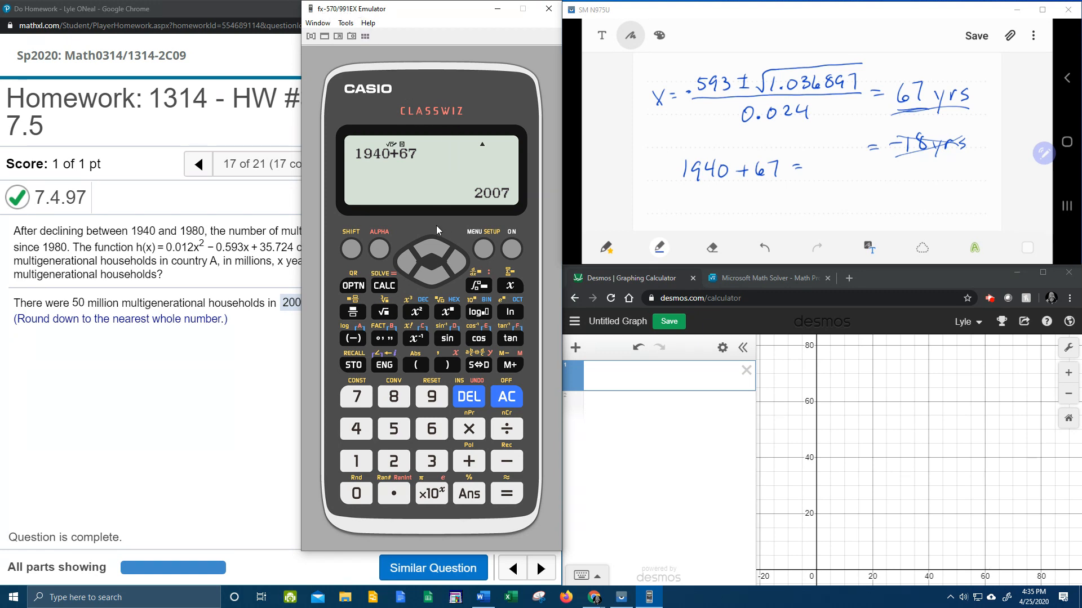
mouse_move(433, 207)
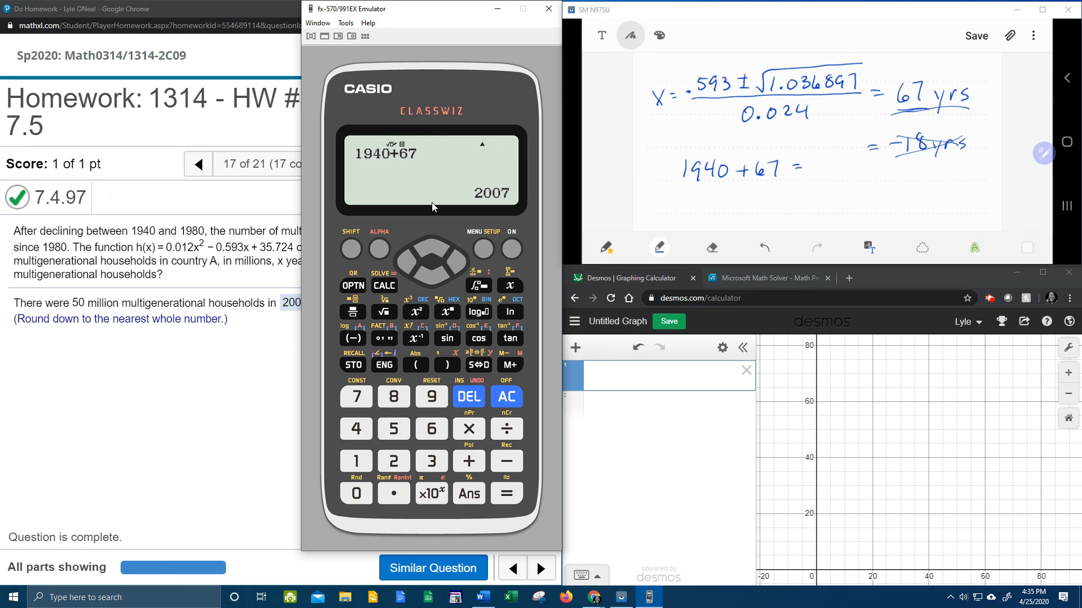
mouse_move(737, 203)
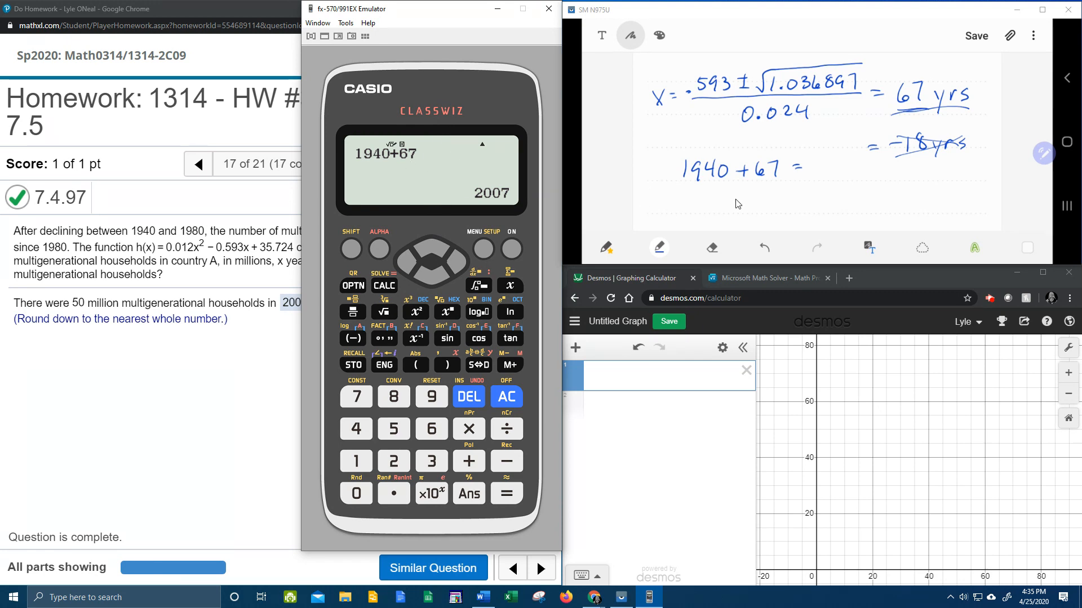
Scroll the notes back to the labeled coefficients and open the emulator's MENU of modes
scroll(down, 3)
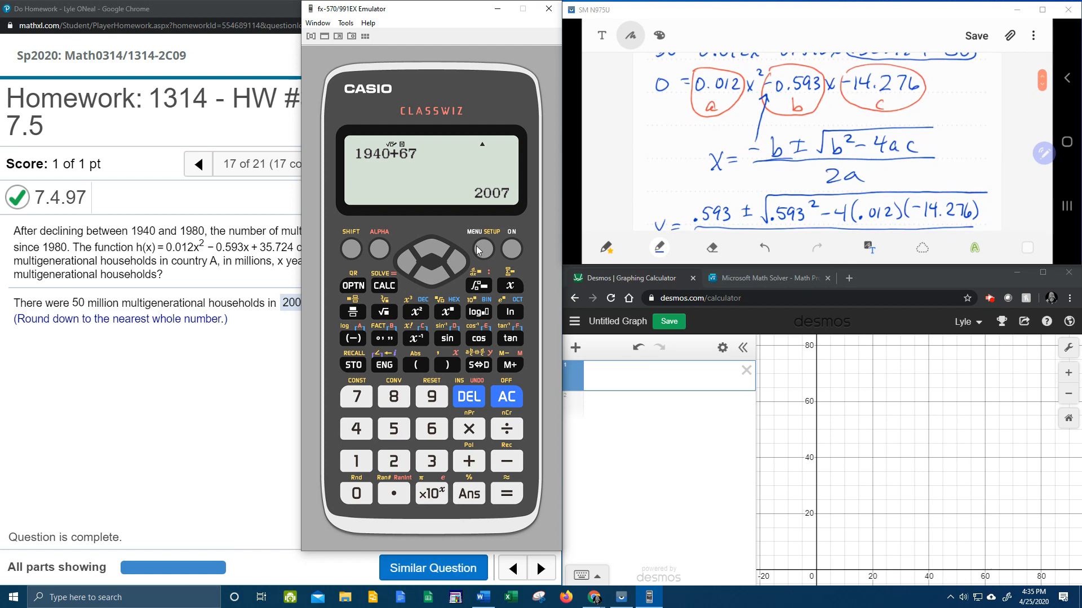
click(482, 249)
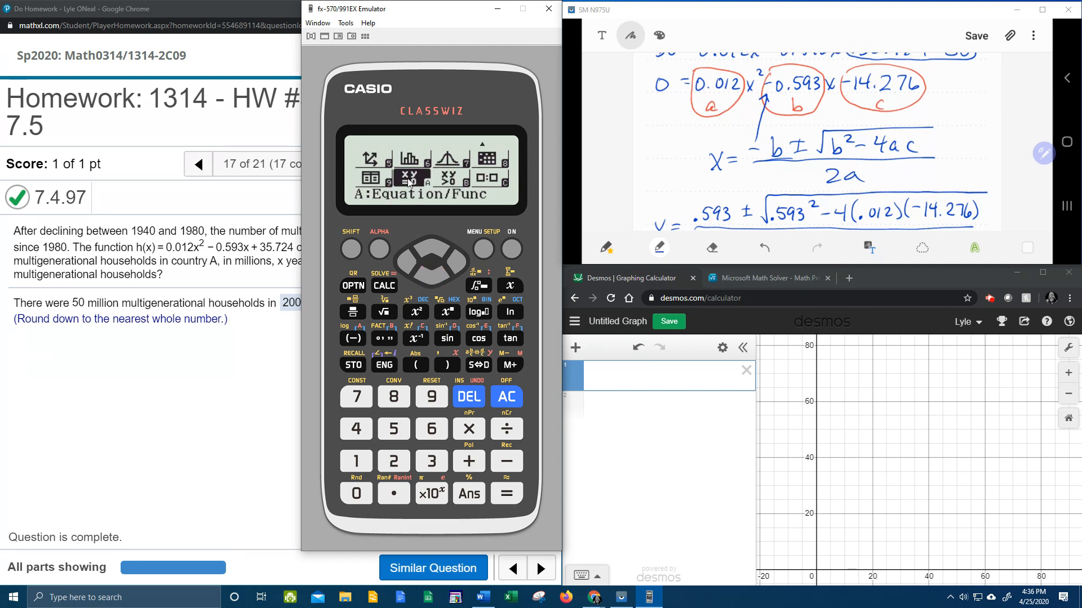
Choose Equation/Func → Polynomial, degree 2, and enter a = 0.012, b = −0.593, c = −14.276
click(506, 493)
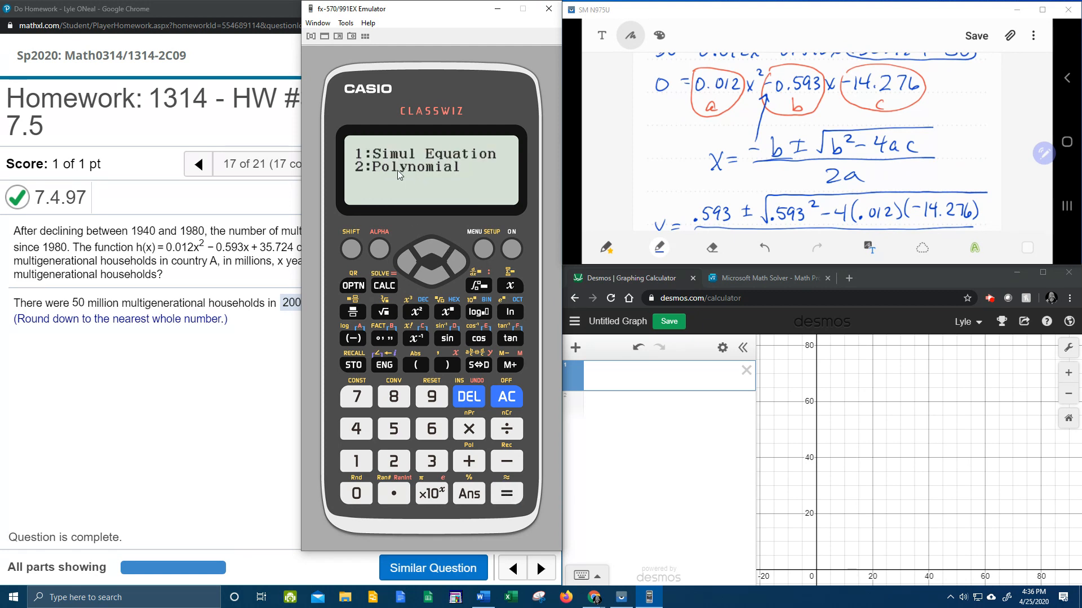
click(394, 460)
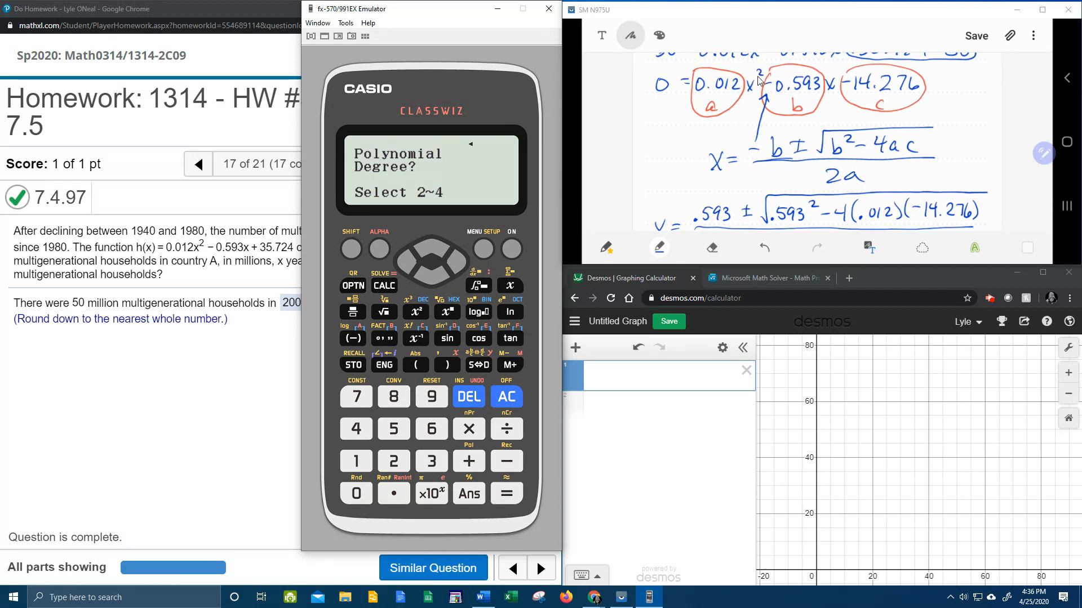
mouse_move(385, 483)
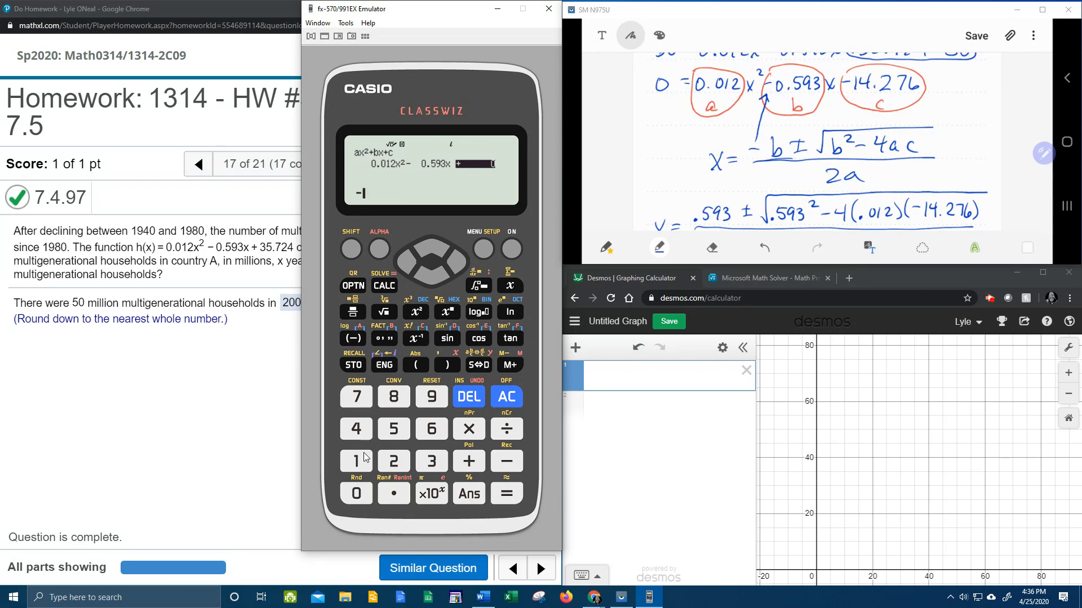
click(393, 492)
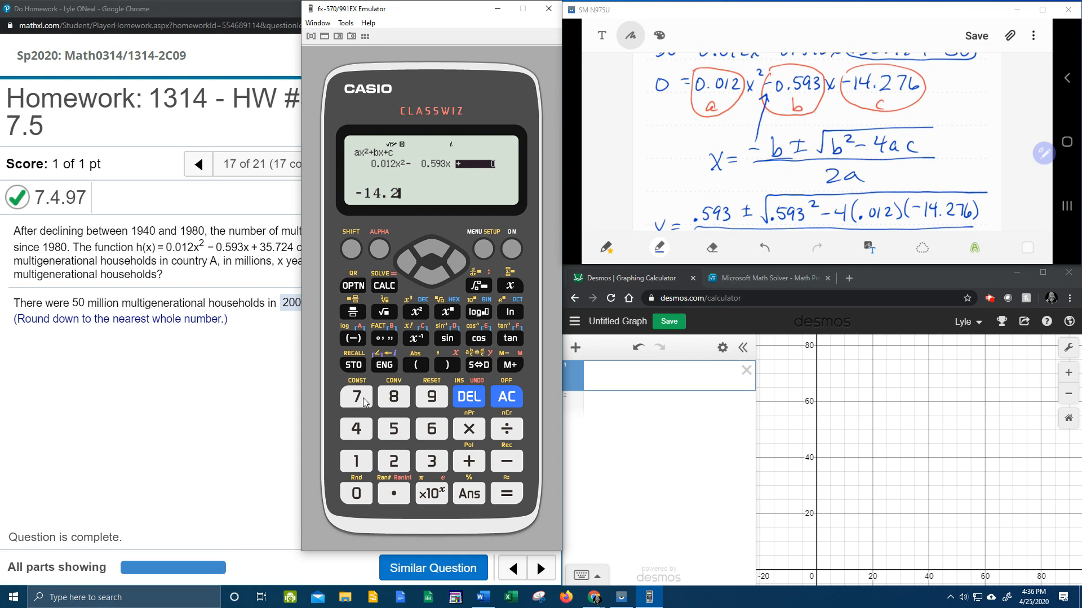
click(506, 494)
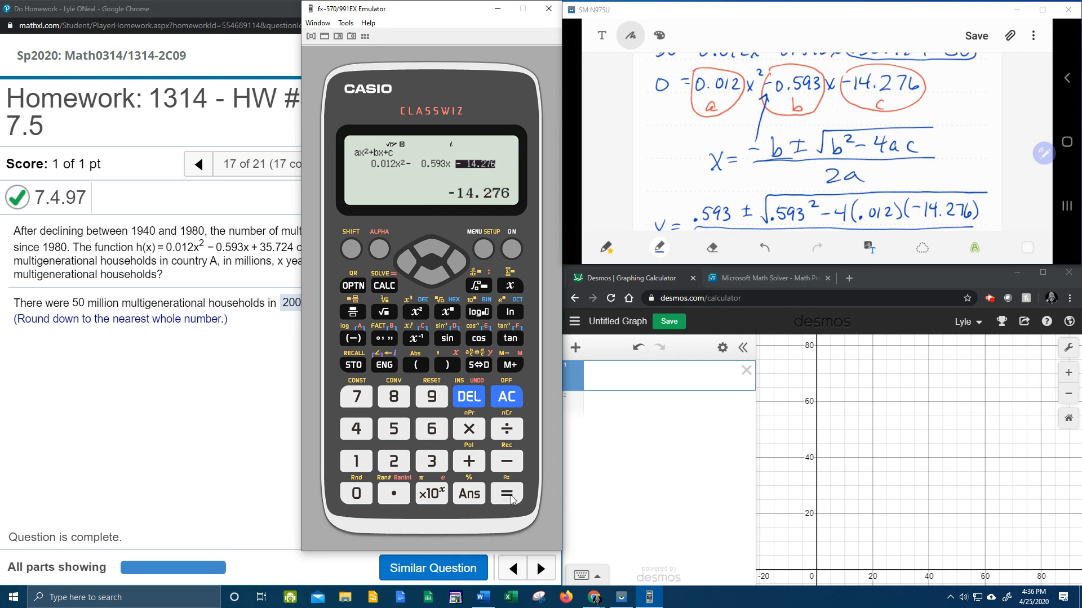
click(506, 493)
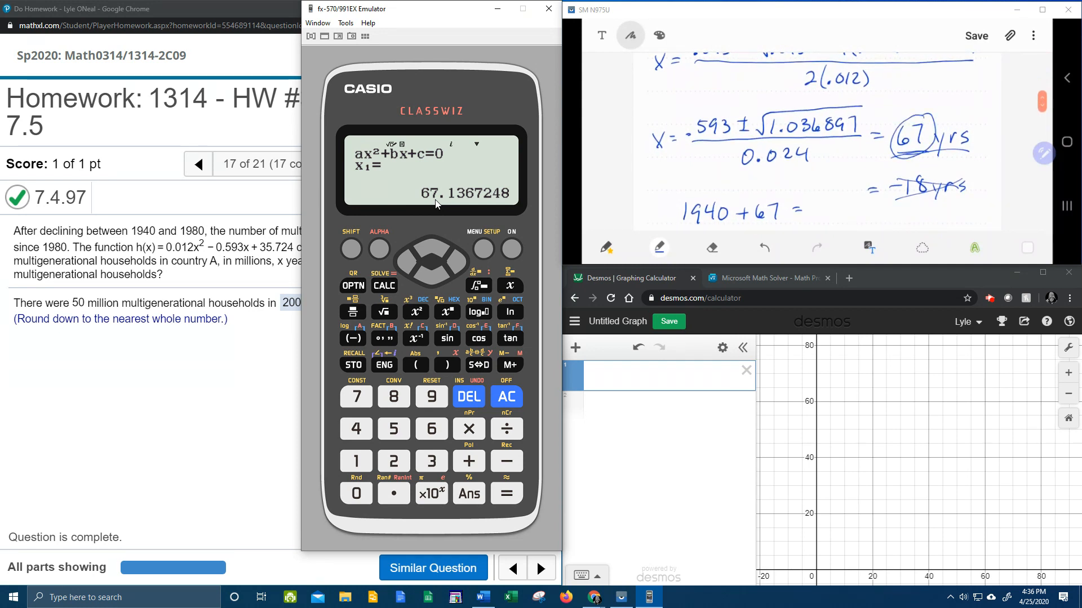
Display the second root, x₂ = −17.72005814, in the Casio emulator's equation solver
click(507, 494)
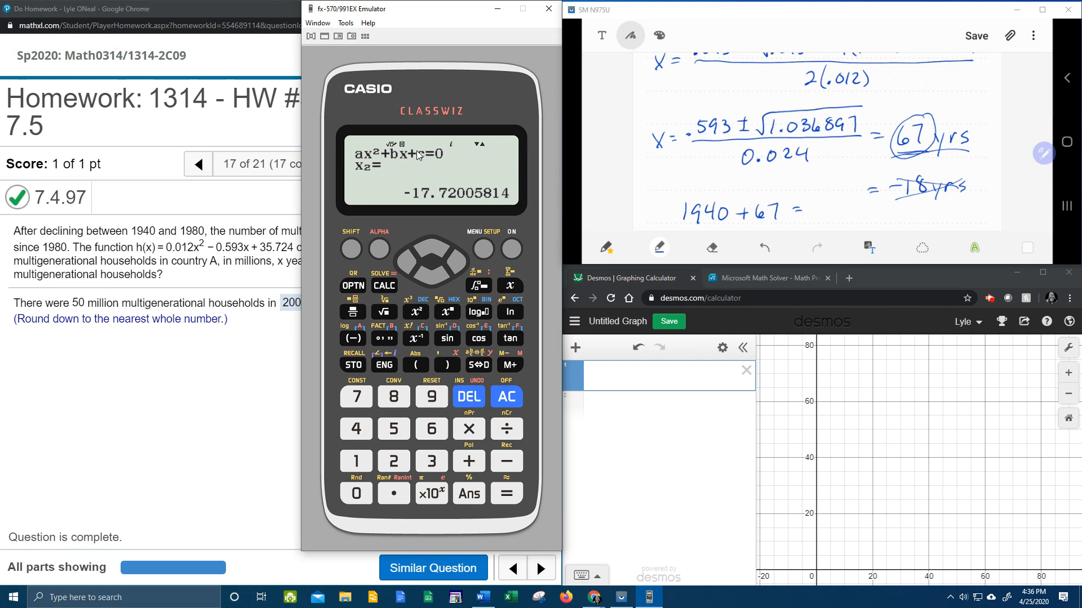
mouse_move(432, 198)
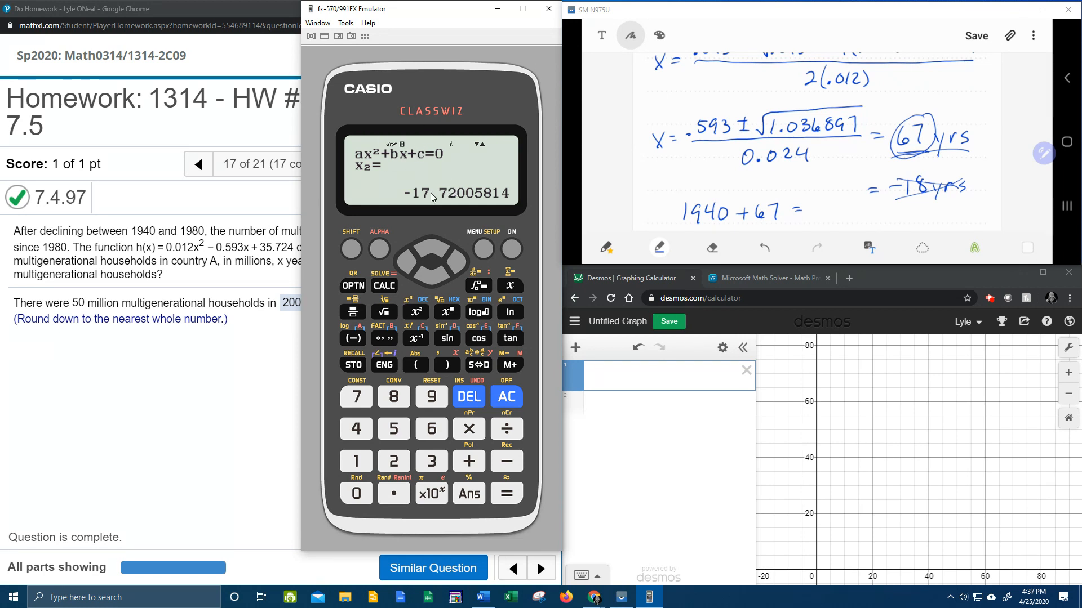